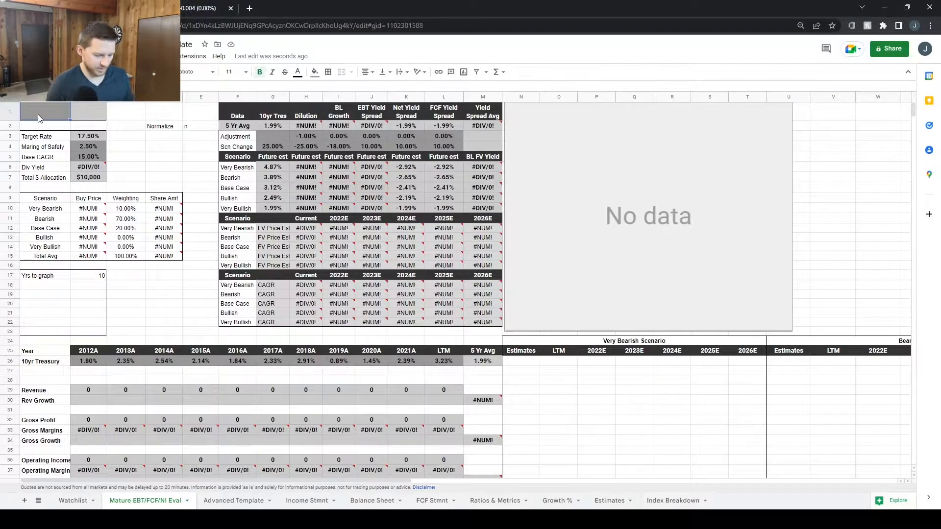
# Enter MSFT as the ticker so the scenario buy prices and chart populate
pyautogui.write('MSFT')
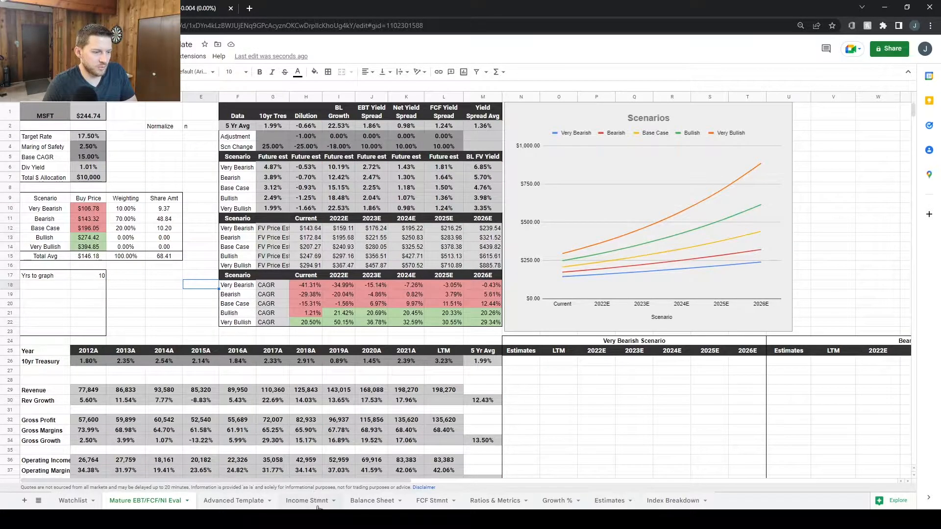
# Review MSFT's Income Stmt charts down to diluted EPS and weighted shares outstanding
pyautogui.click(306, 500)
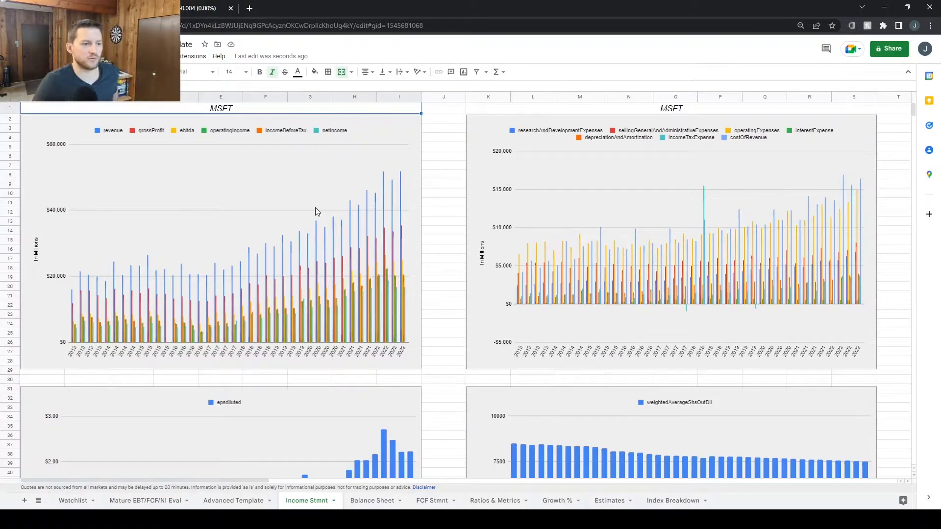
pyautogui.moveTo(79, 277)
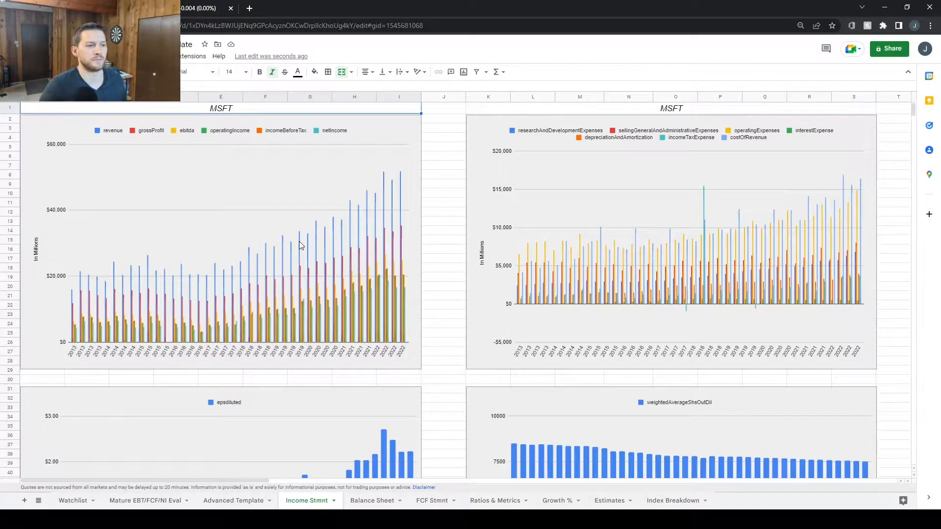
pyautogui.moveTo(313, 236)
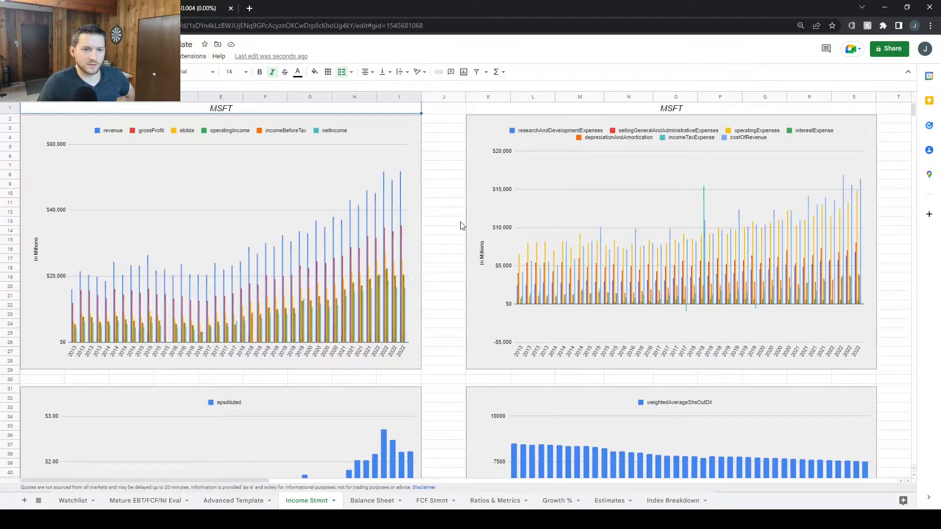
pyautogui.scroll(-3)
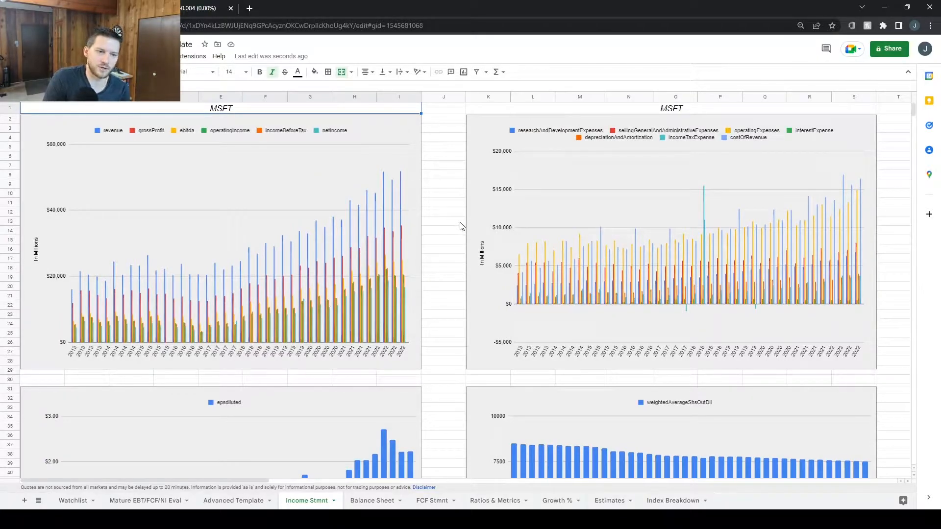
pyautogui.scroll(-3)
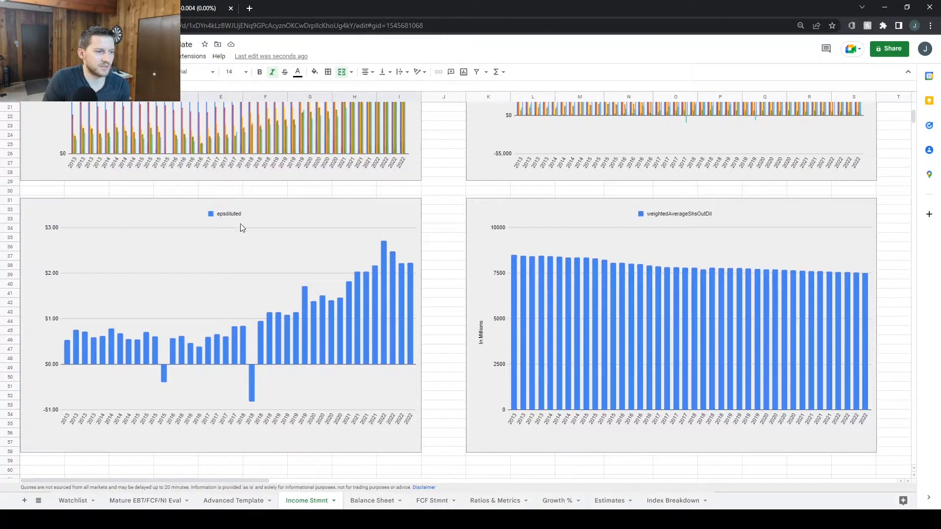
pyautogui.scroll(-3)
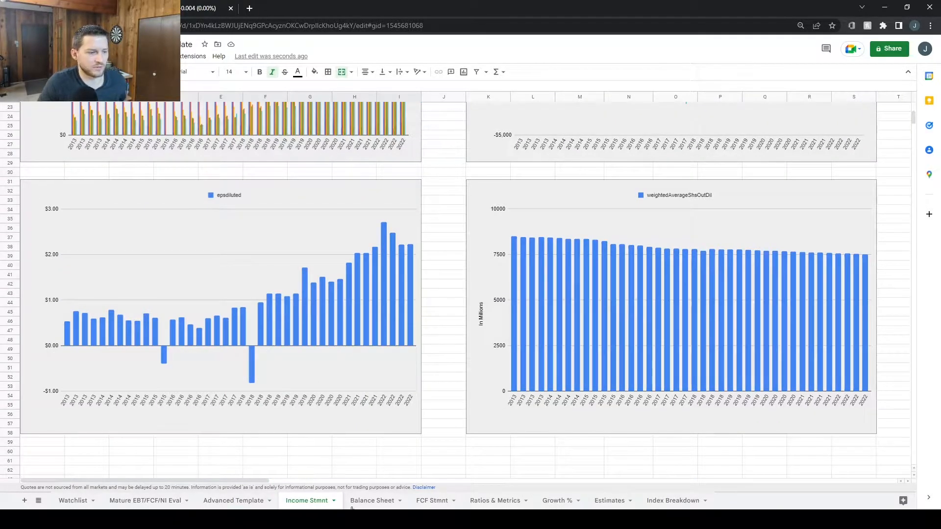
# Review MSFT's Balance Sheet charts, checking 2022 current assets, then liabilities, goodwill and equity
pyautogui.click(372, 500)
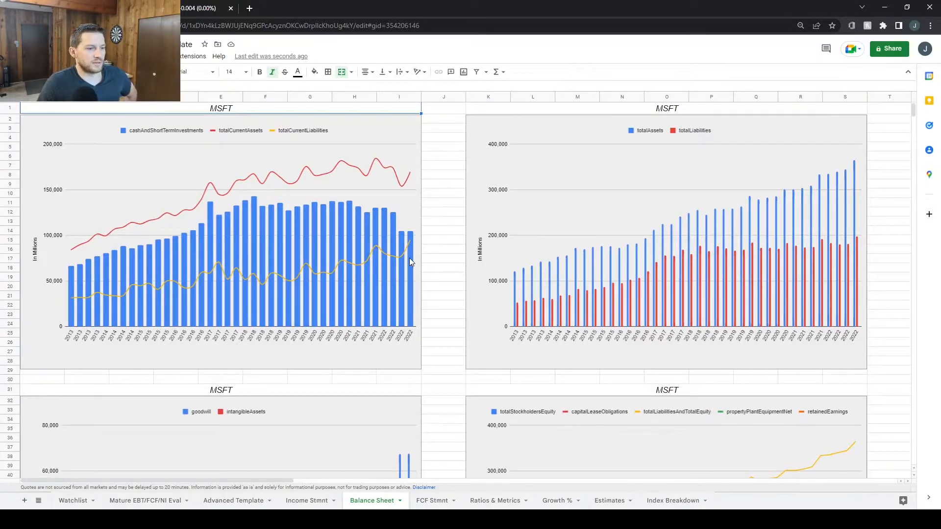
pyautogui.click(411, 261)
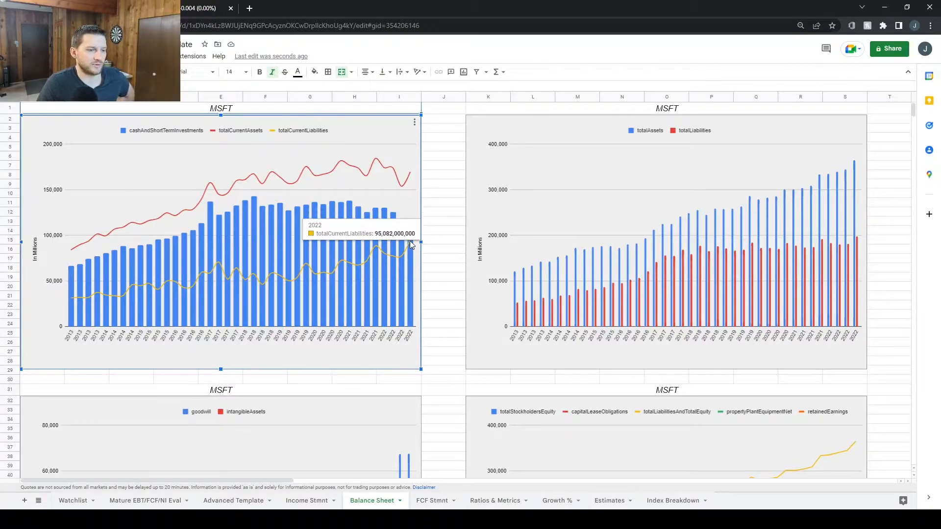
pyautogui.moveTo(424, 282)
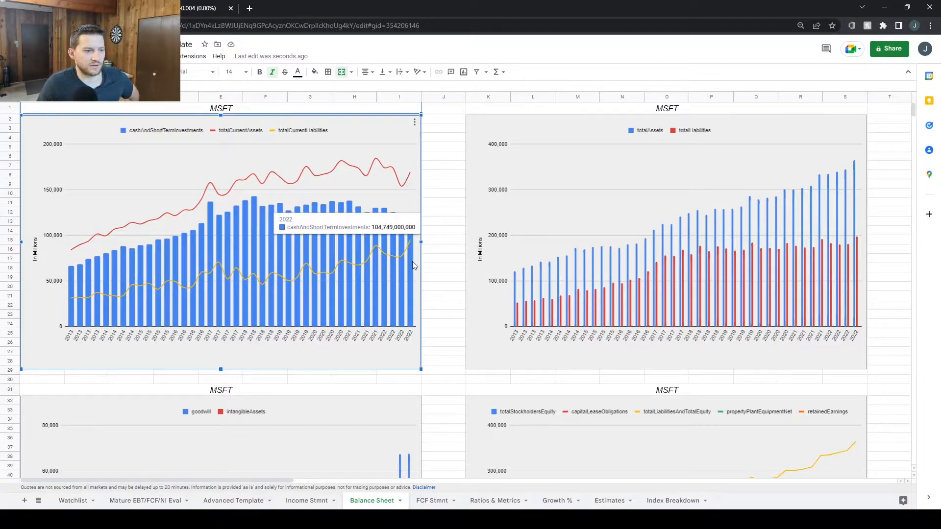
pyautogui.moveTo(456, 251)
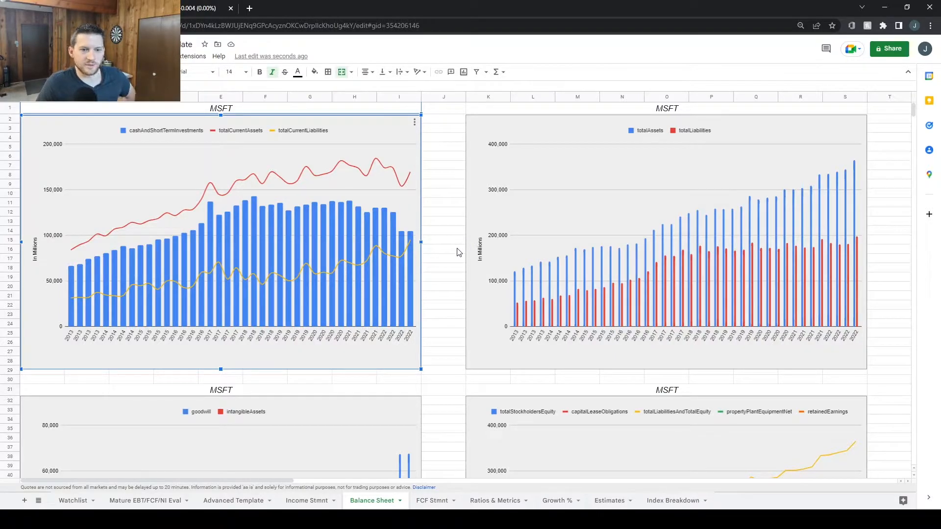
pyautogui.scroll(-3)
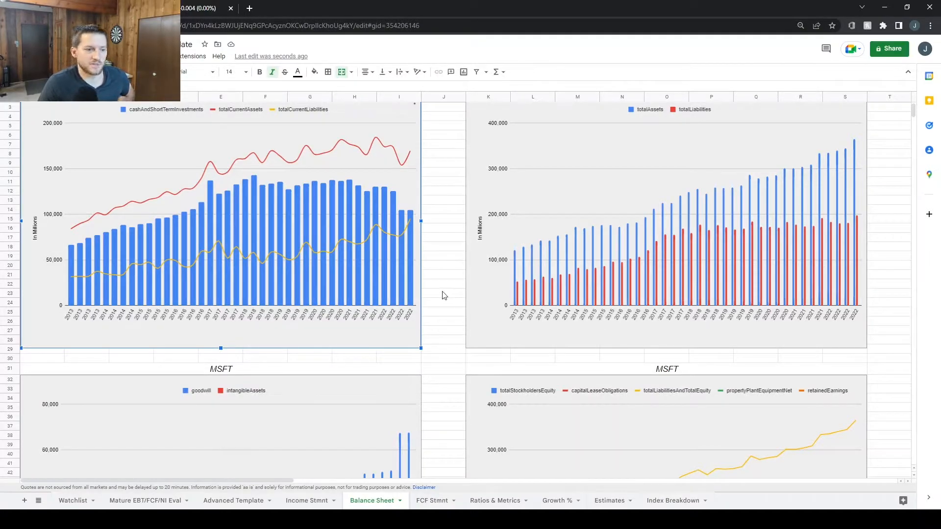
pyautogui.scroll(-3)
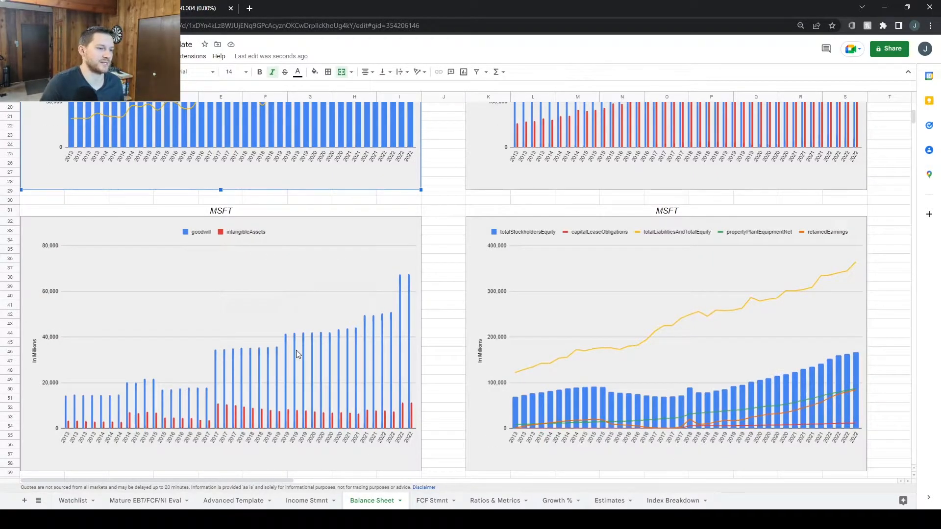
pyautogui.moveTo(429, 288)
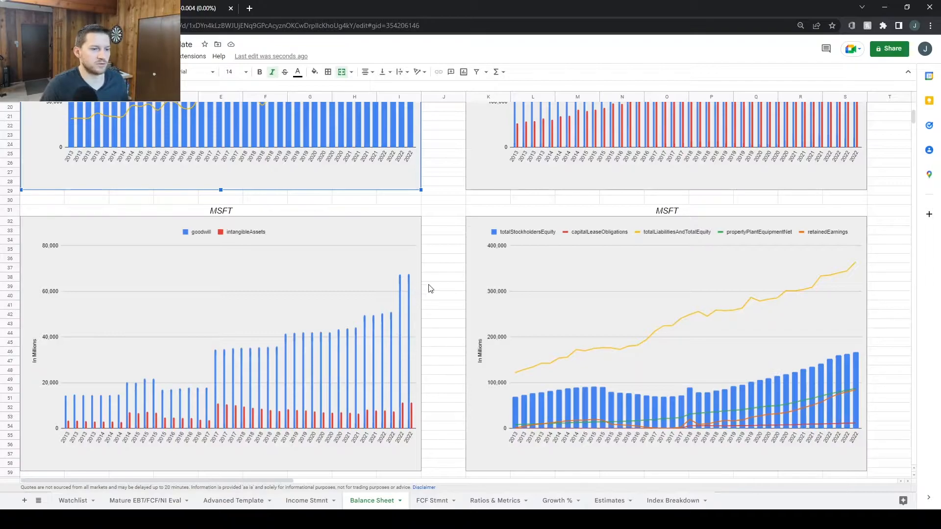
pyautogui.scroll(-3)
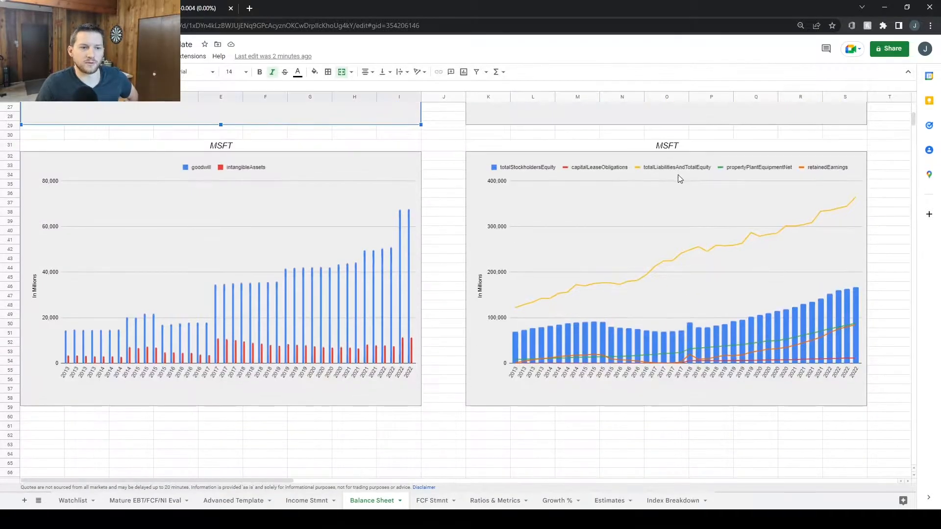
pyautogui.moveTo(846, 218)
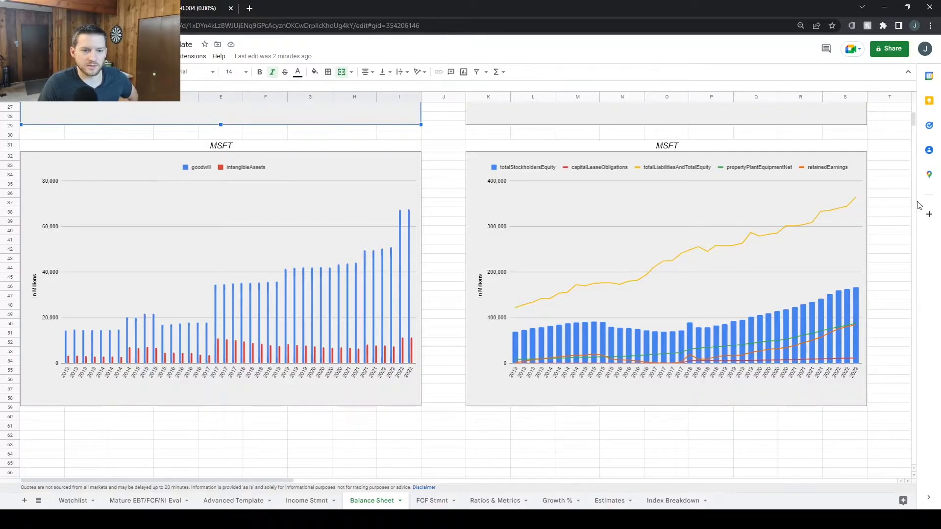
pyautogui.moveTo(880, 265)
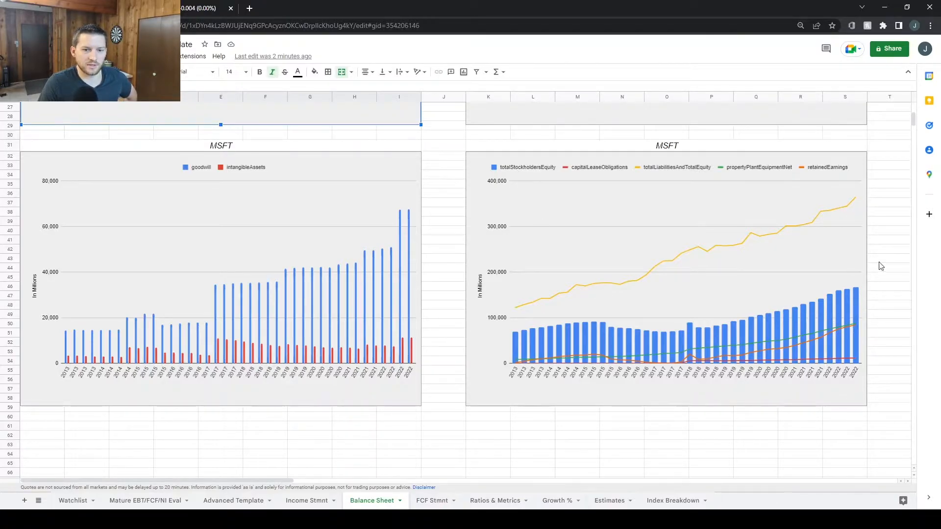
pyautogui.scroll(-3)
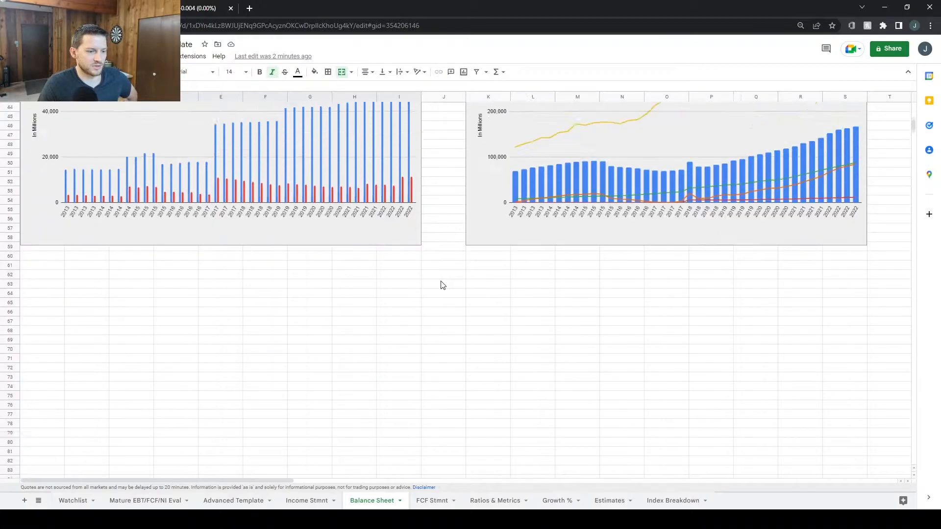
# Review MSFT's FCF Stmt charts down to free cash flow and stock repurchases
pyautogui.click(432, 501)
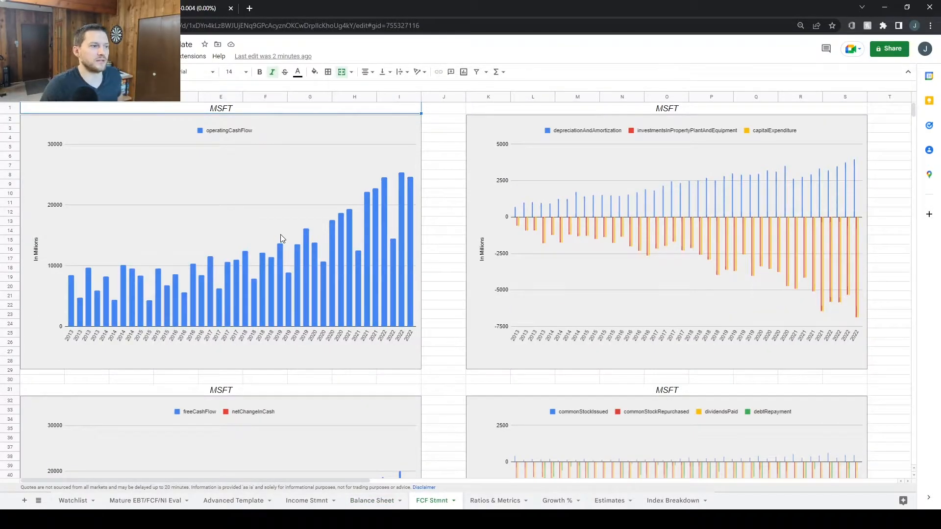
pyautogui.scroll(-3)
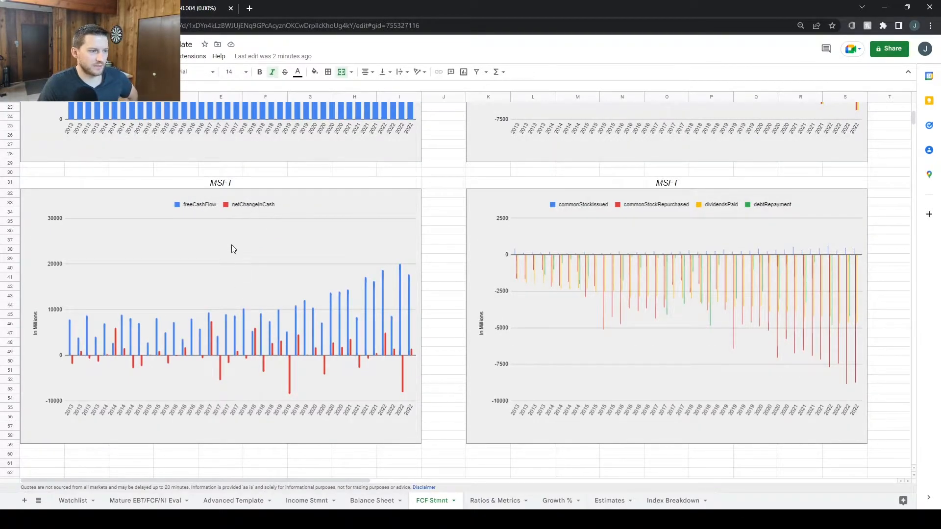
pyautogui.scroll(-3)
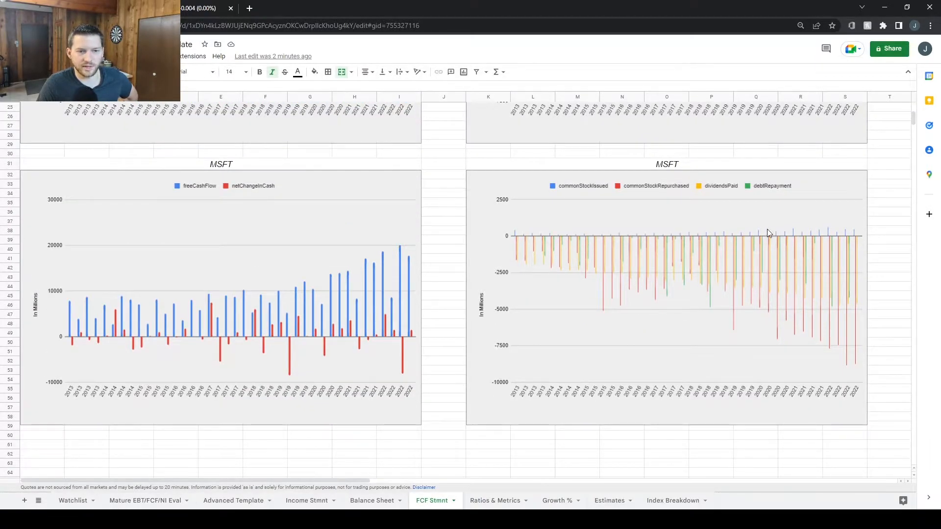
pyautogui.moveTo(853, 277)
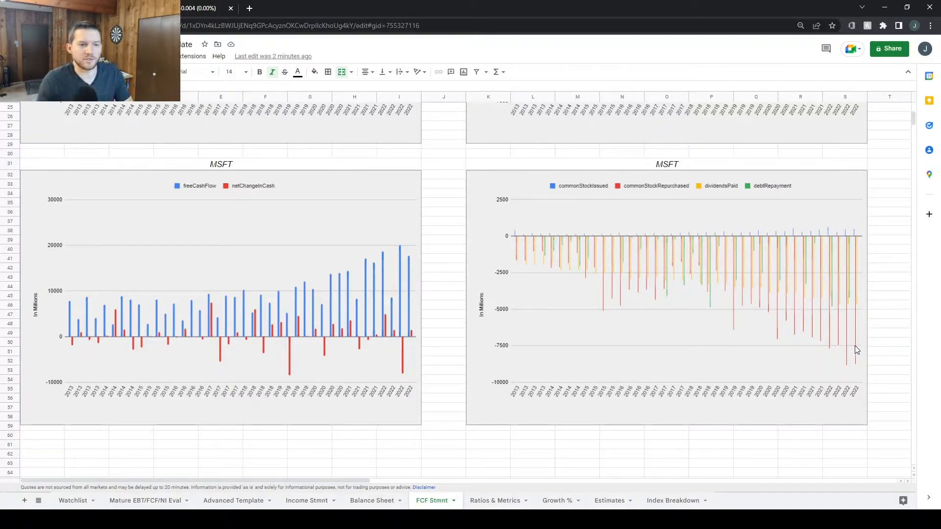
pyautogui.moveTo(793, 321)
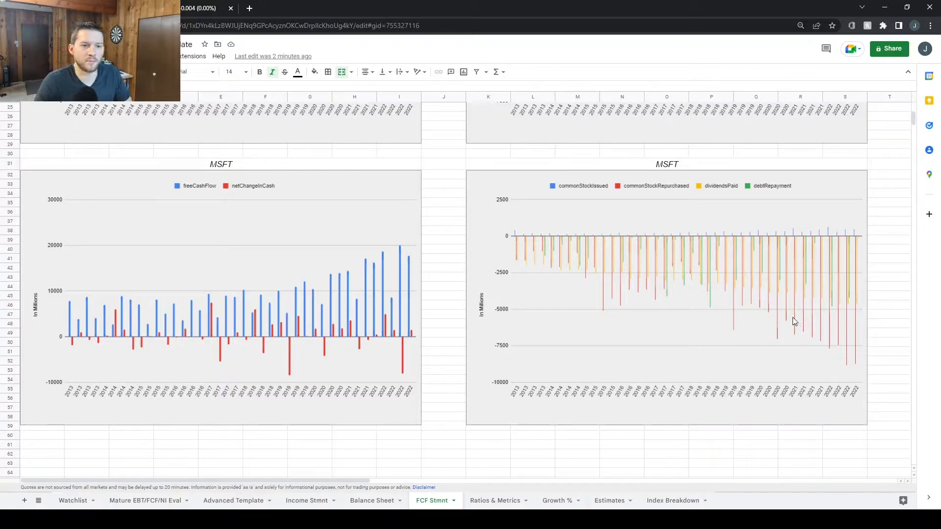
pyautogui.moveTo(846, 335)
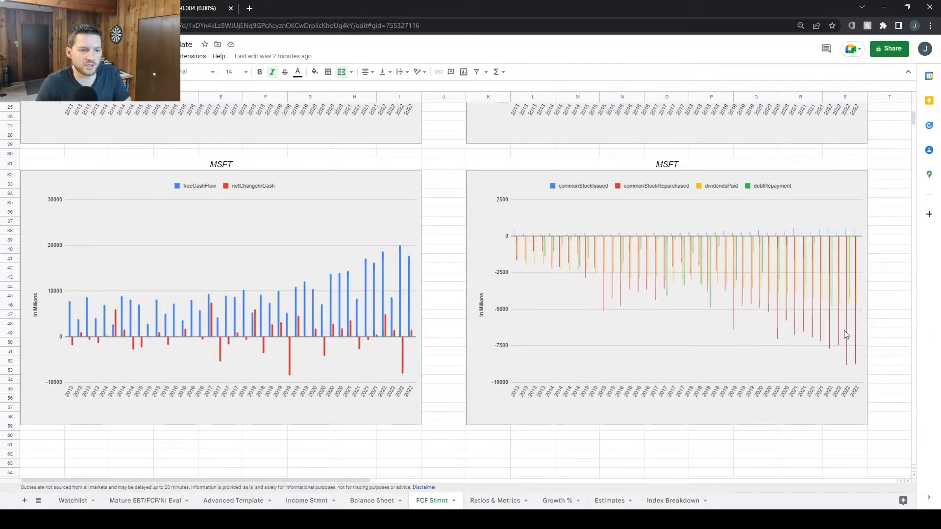
pyautogui.moveTo(860, 328)
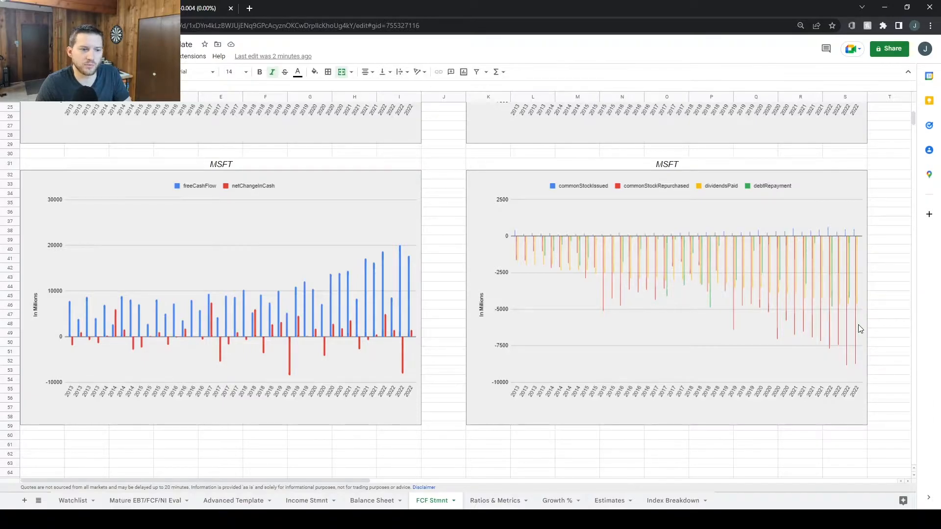
pyautogui.moveTo(856, 330)
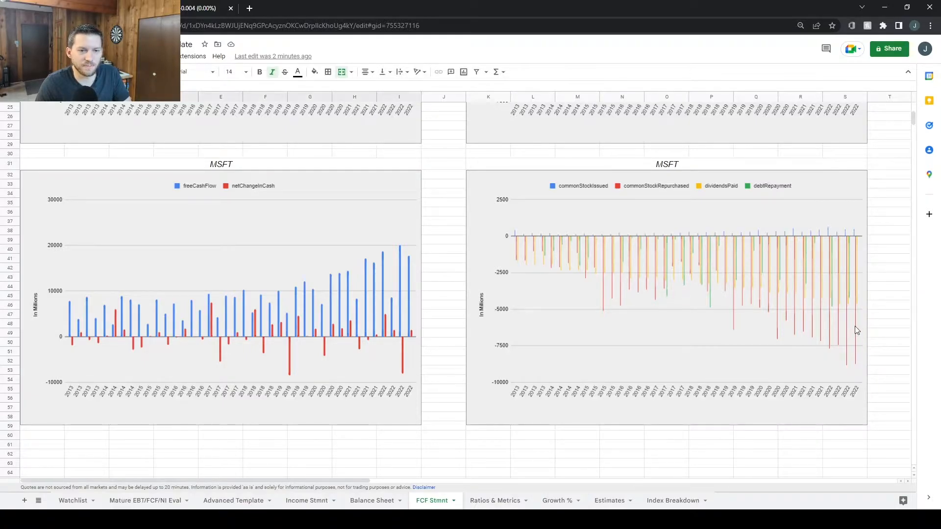
pyautogui.moveTo(665, 189)
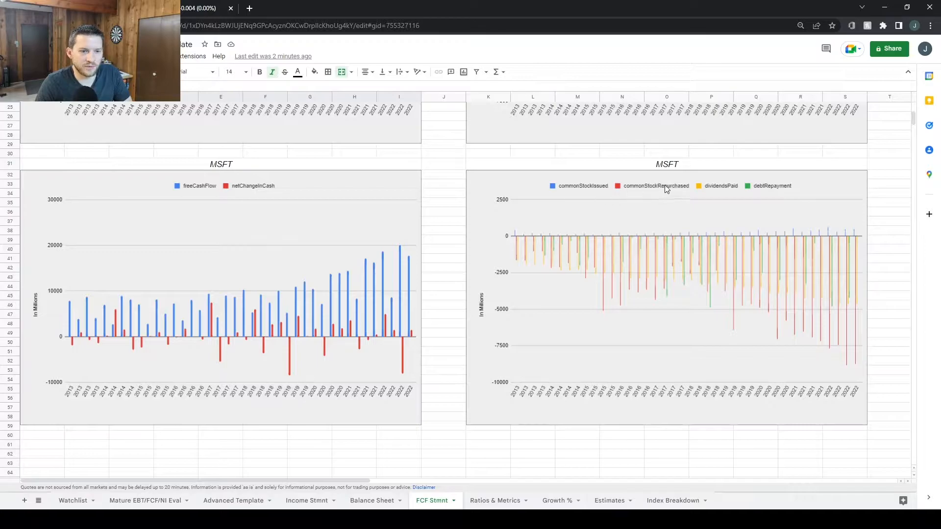
pyautogui.moveTo(711, 189)
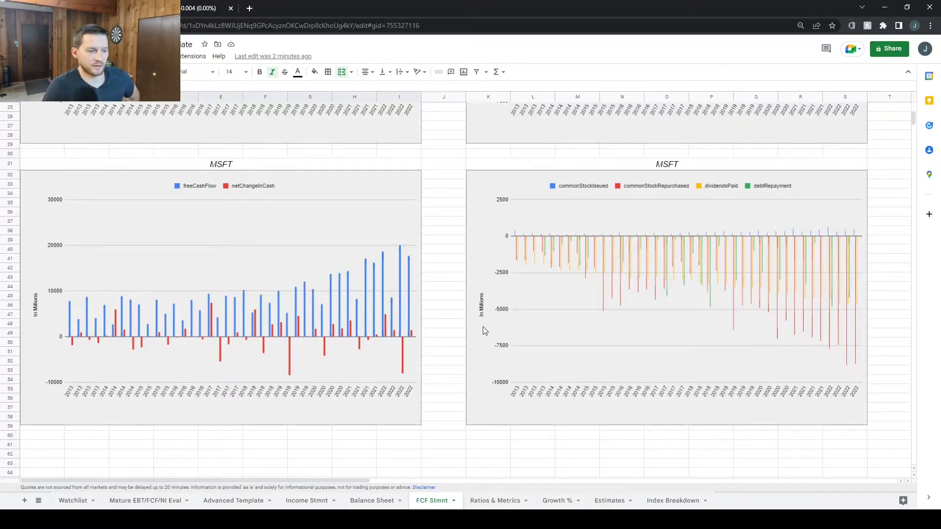
pyautogui.click(494, 501)
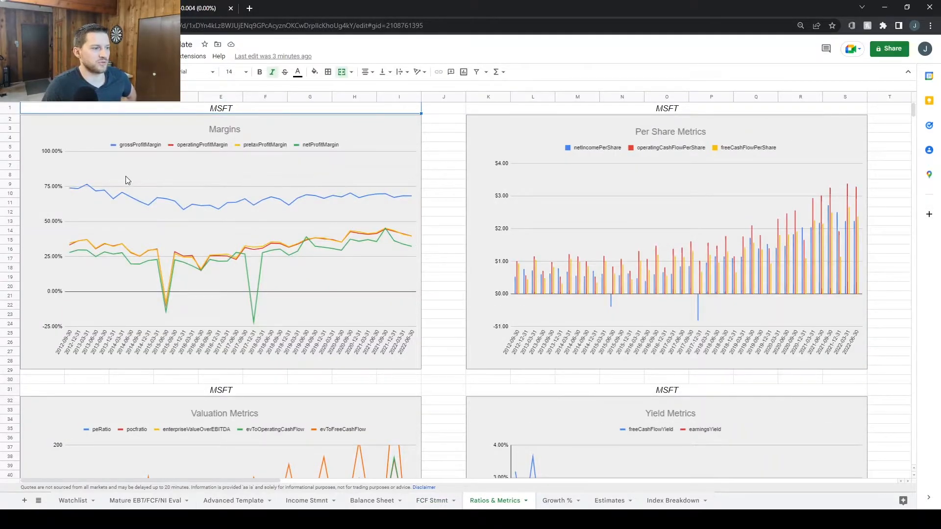
pyautogui.moveTo(120, 200)
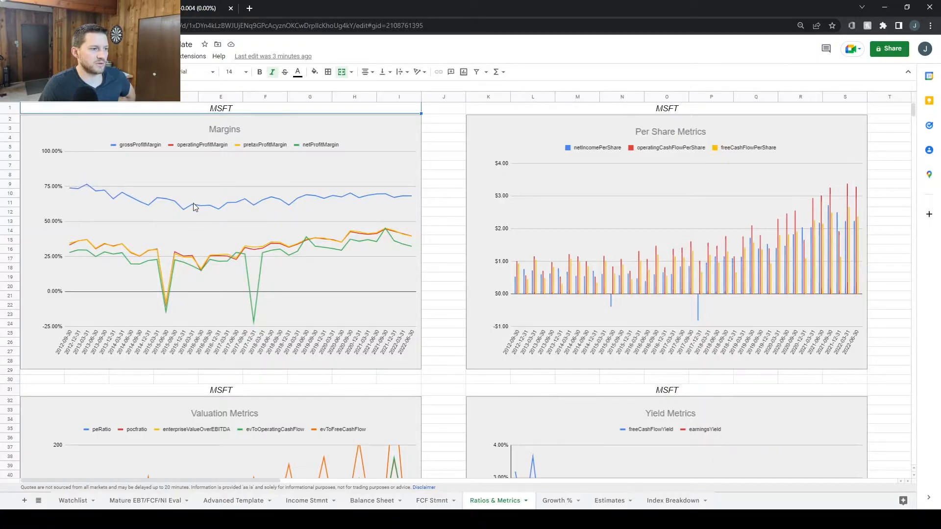
pyautogui.moveTo(195, 224)
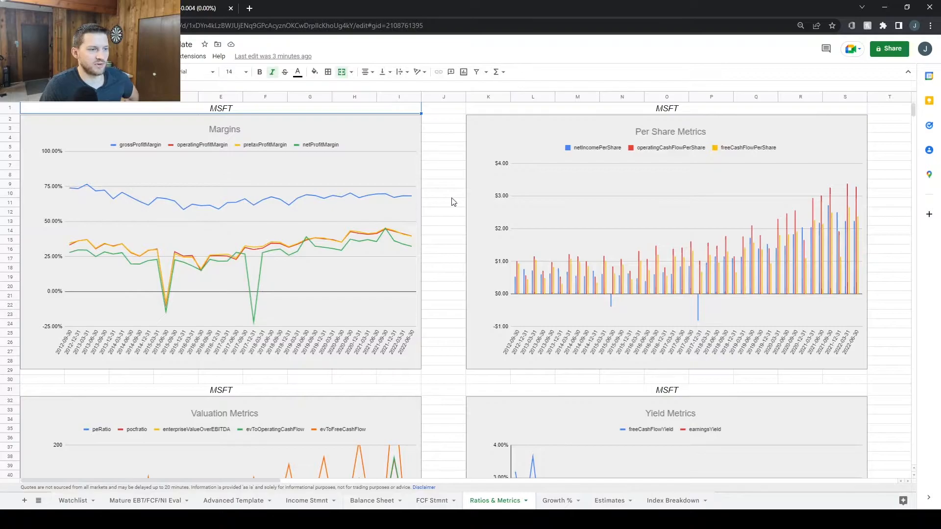
pyautogui.moveTo(462, 265)
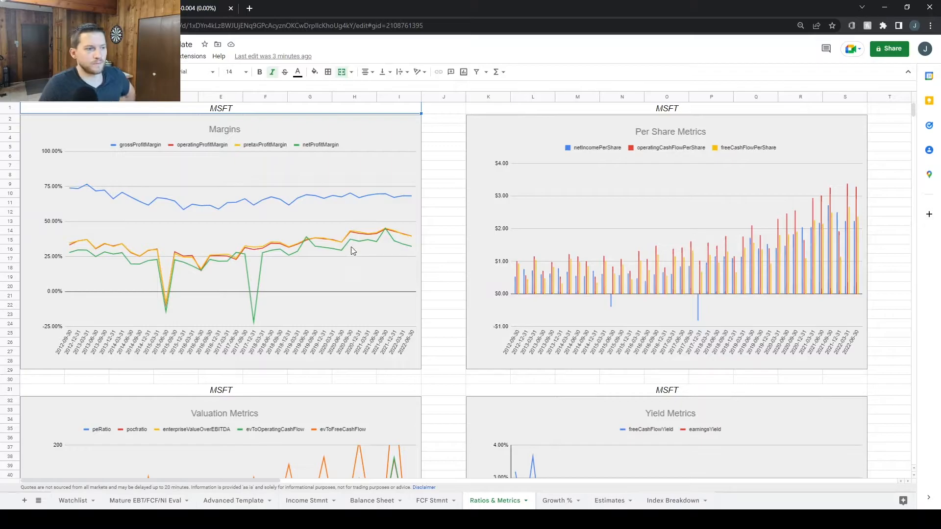
pyautogui.moveTo(650, 146)
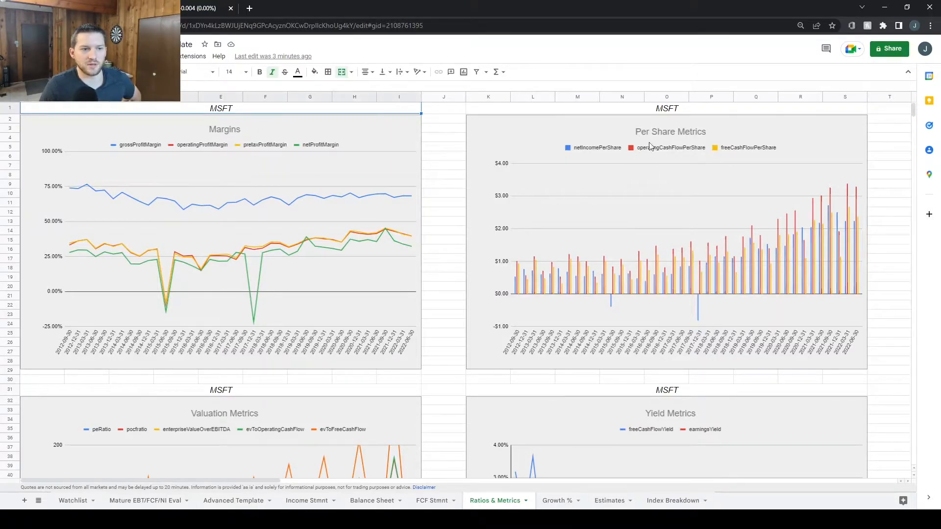
pyautogui.moveTo(631, 266)
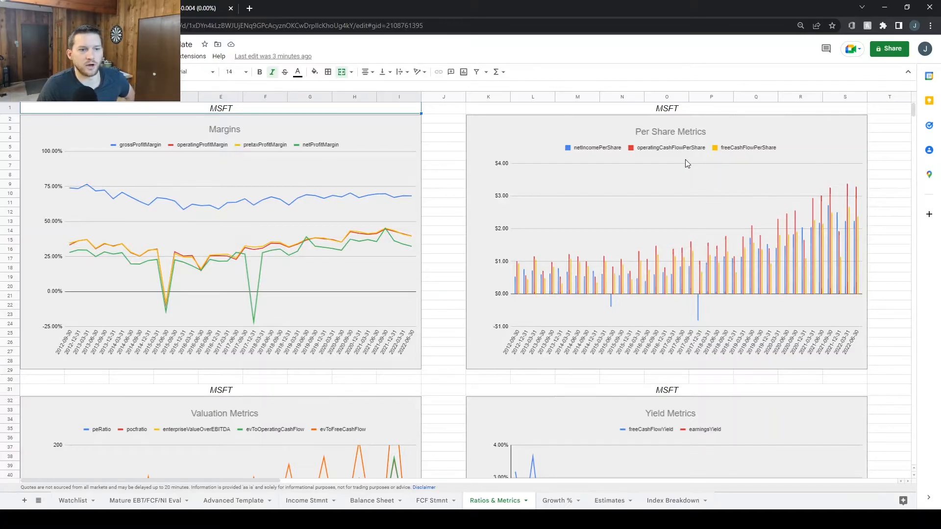
pyautogui.moveTo(743, 180)
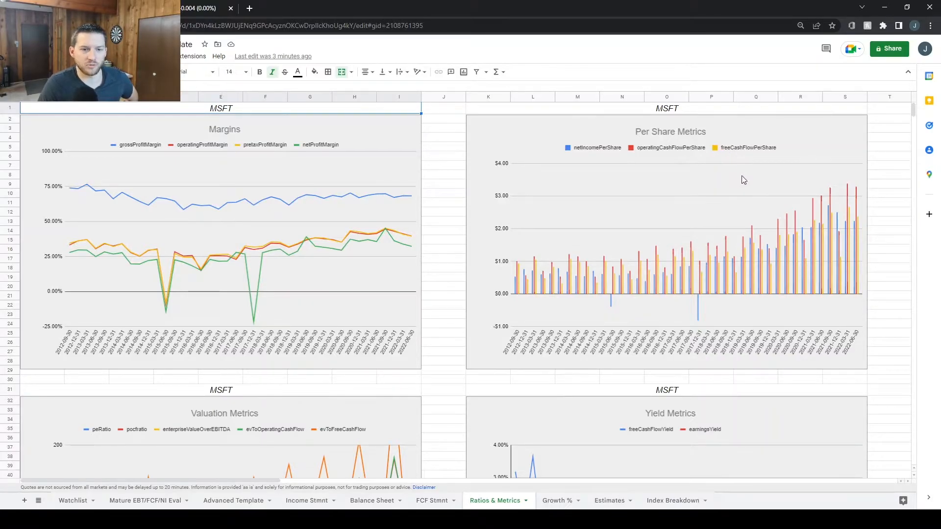
pyautogui.scroll(-3)
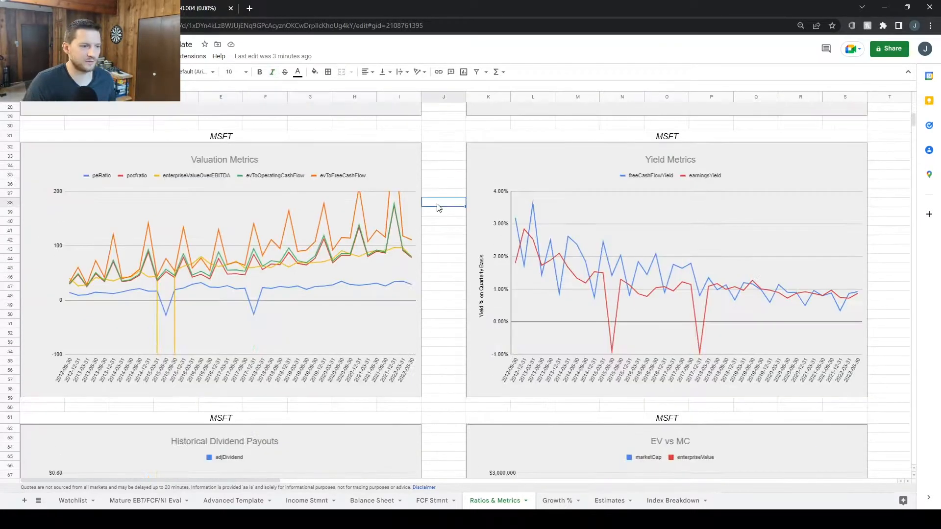
pyautogui.moveTo(274, 305)
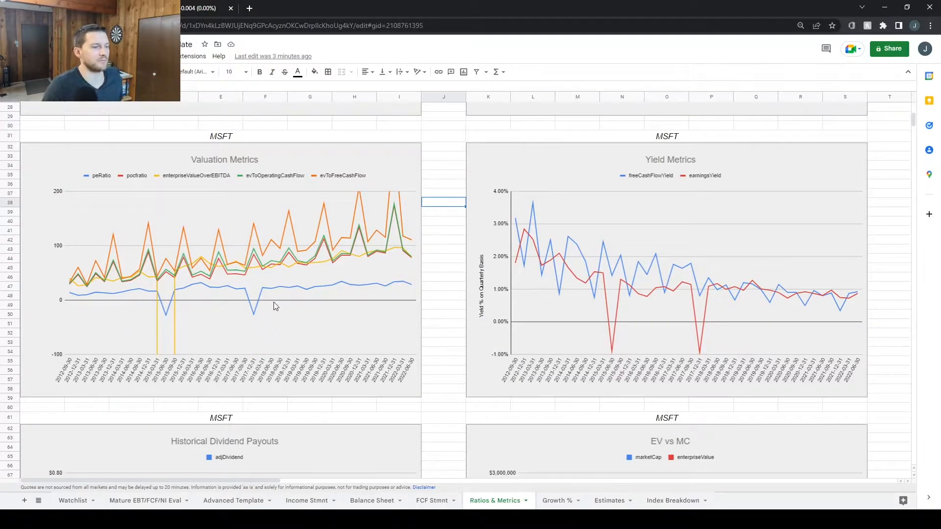
pyautogui.moveTo(361, 252)
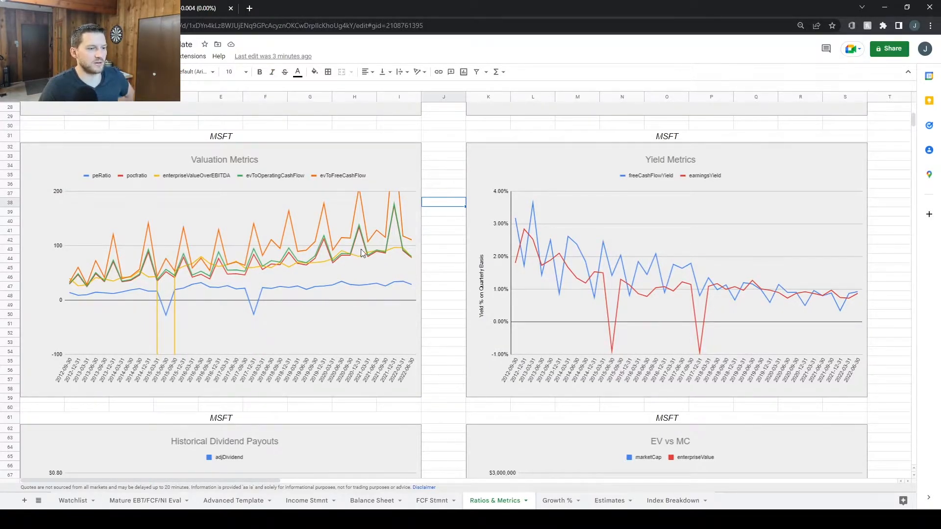
pyautogui.moveTo(243, 170)
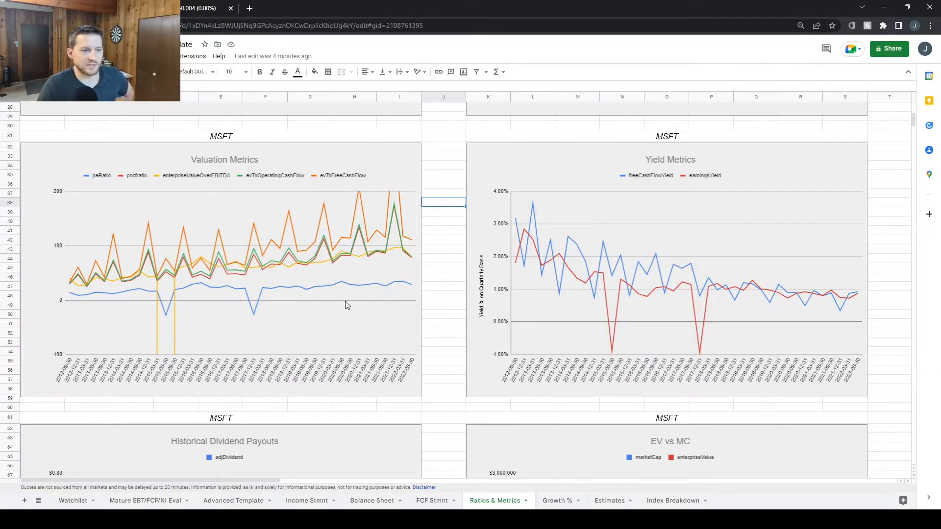
pyautogui.moveTo(451, 270)
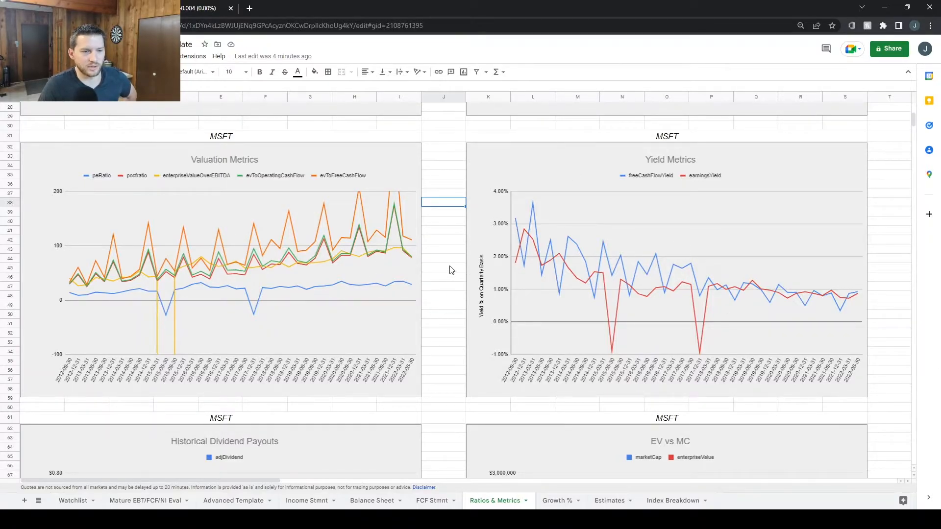
pyautogui.scroll(-3)
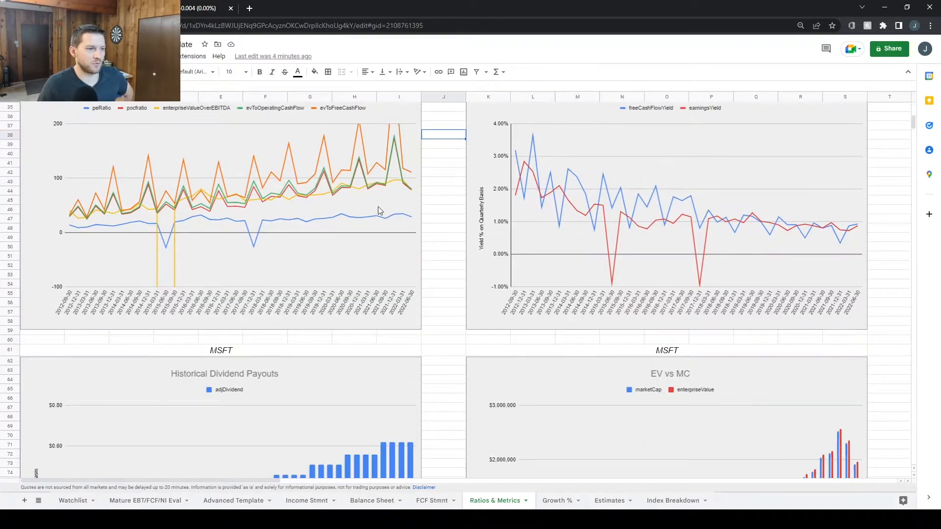
pyautogui.scroll(-3)
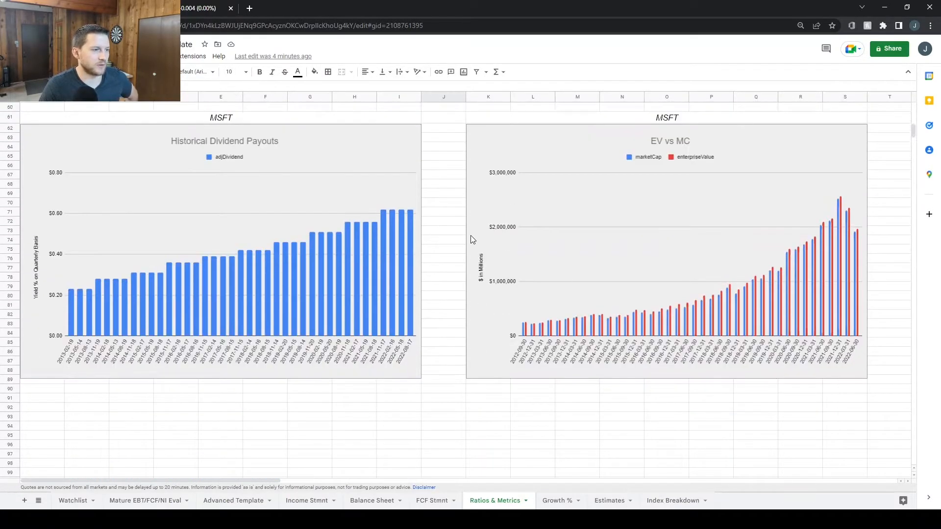
pyautogui.moveTo(270, 143)
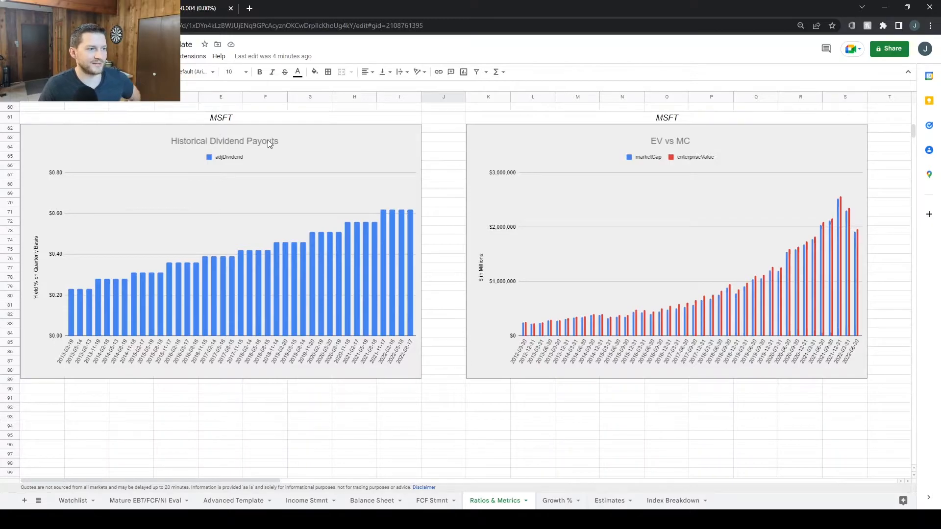
pyautogui.moveTo(336, 271)
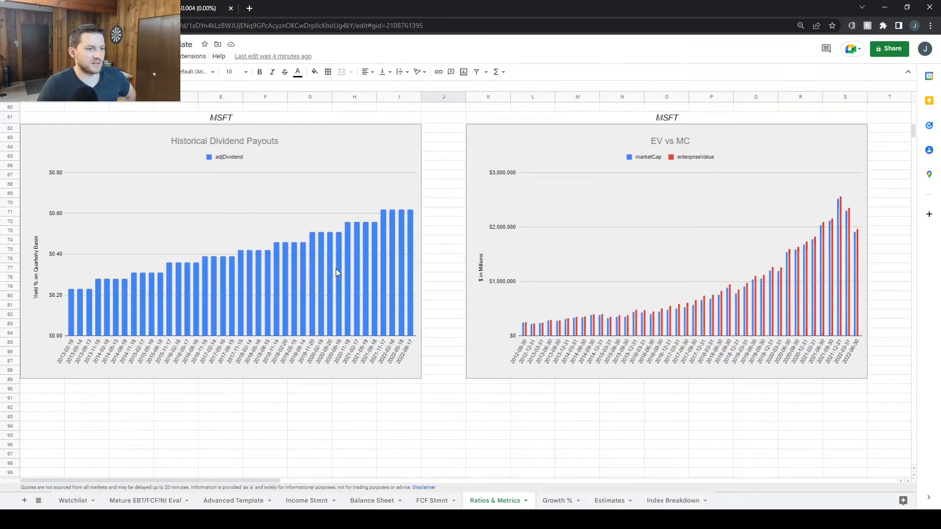
pyautogui.moveTo(449, 235)
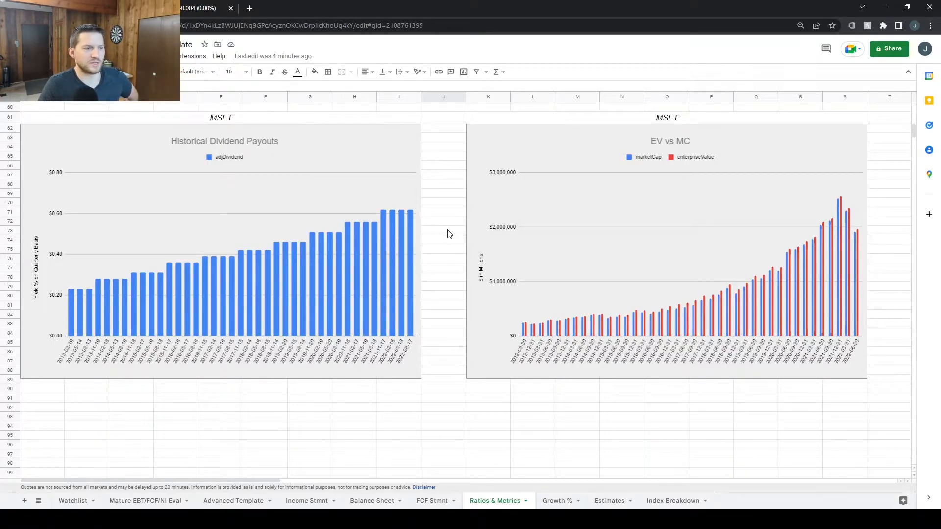
pyautogui.moveTo(423, 233)
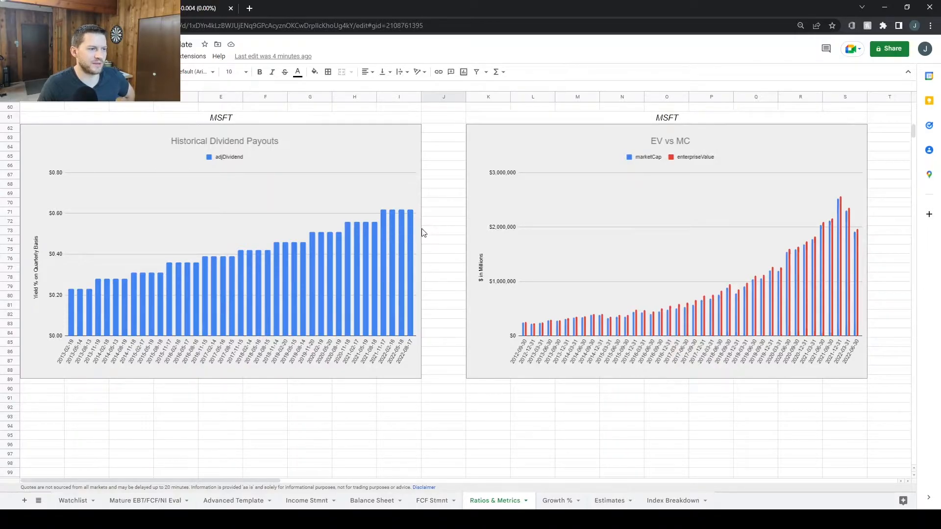
pyautogui.moveTo(428, 236)
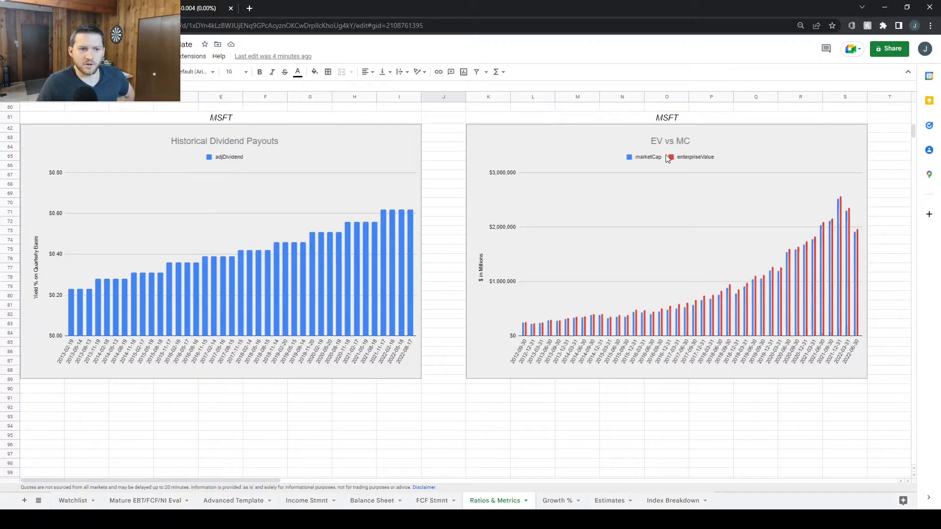
pyautogui.moveTo(853, 253)
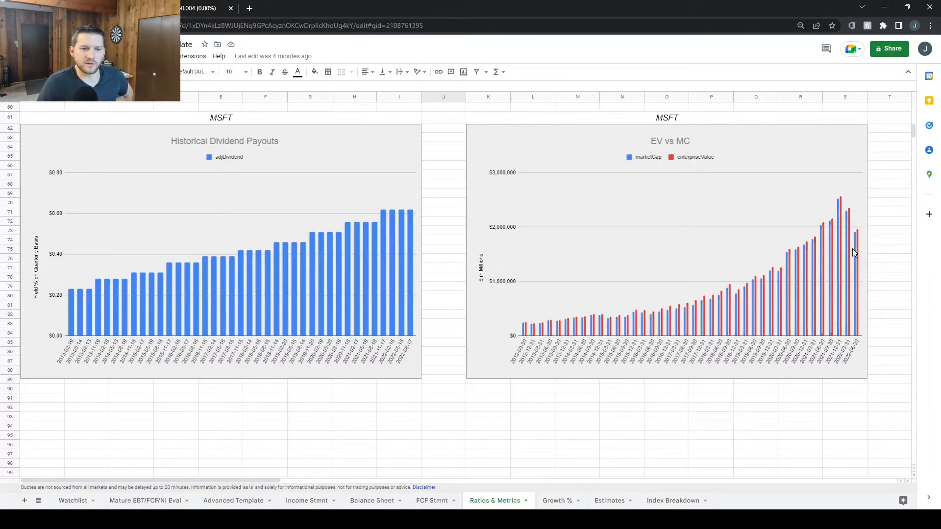
pyautogui.moveTo(761, 358)
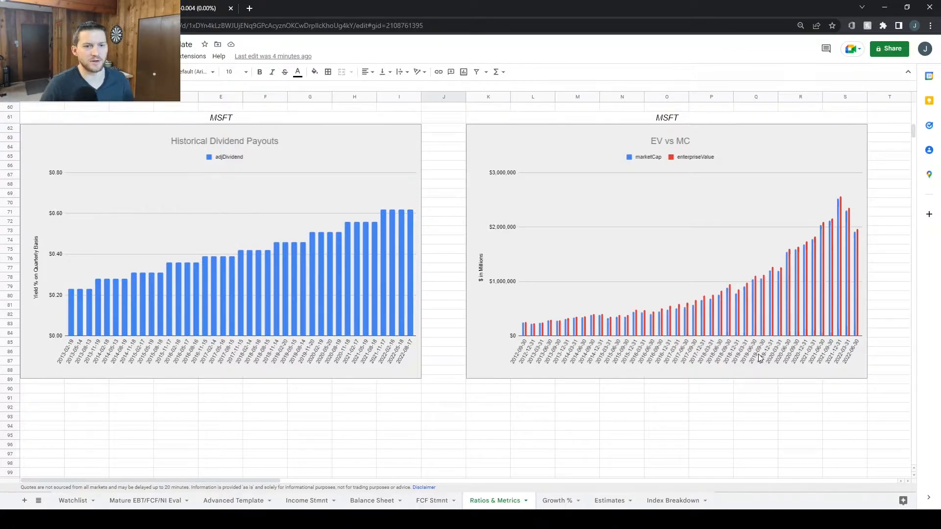
pyautogui.moveTo(763, 325)
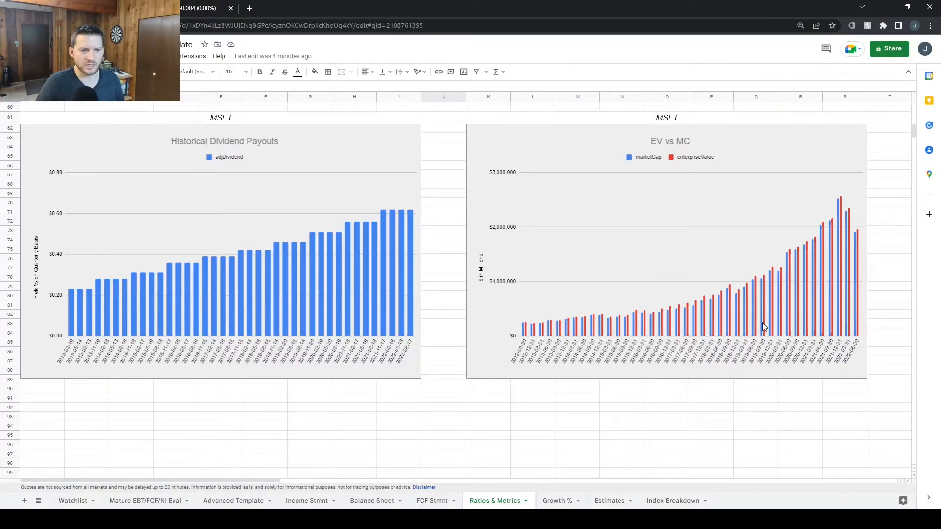
# Review the Growth % charts for dilution/buybacks, diluted EPS growth and dividend growth
pyautogui.click(557, 500)
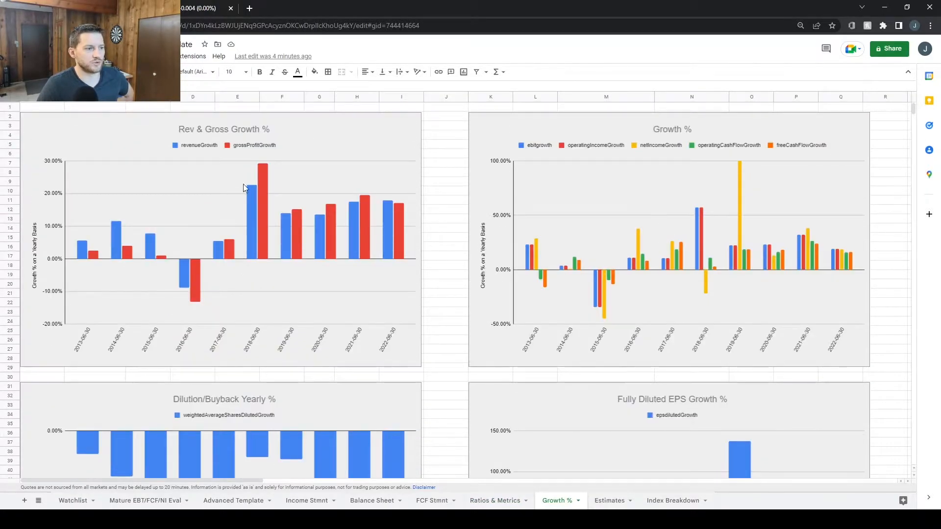
pyautogui.moveTo(298, 242)
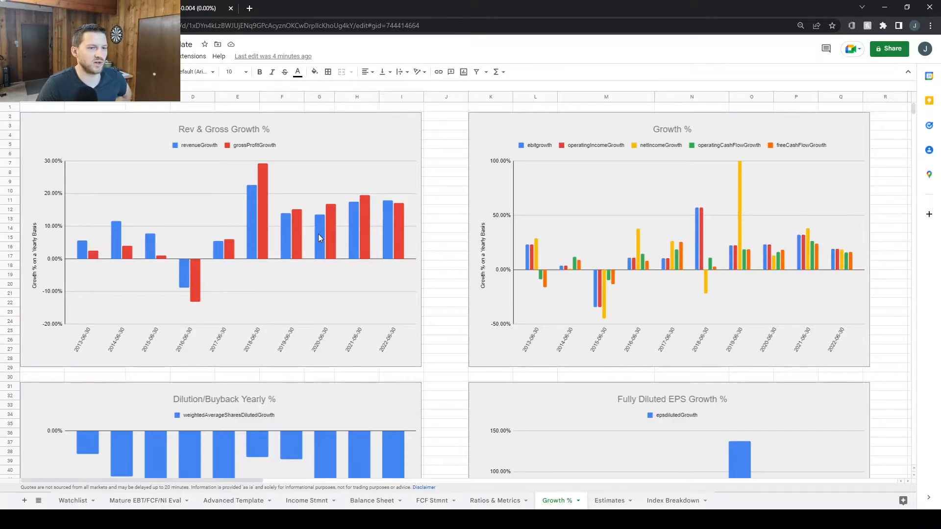
pyautogui.scroll(-3)
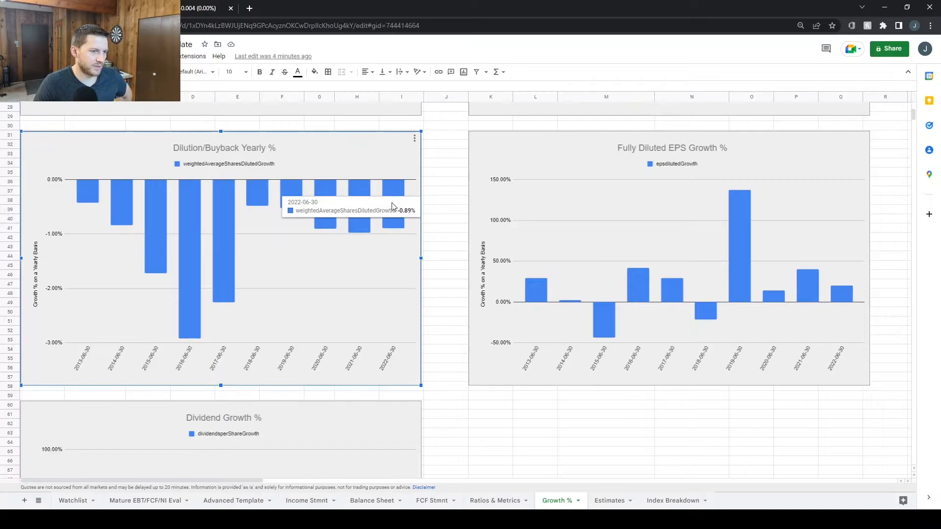
pyautogui.moveTo(326, 192)
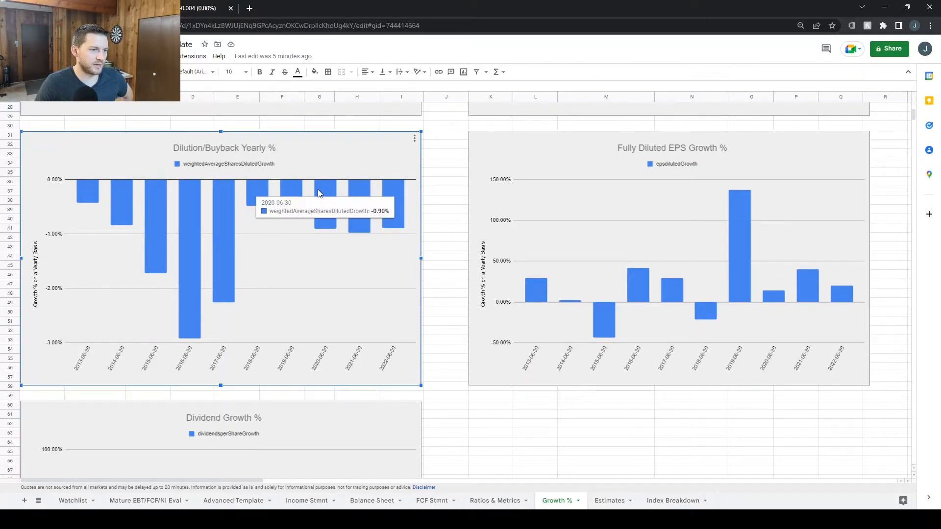
pyautogui.moveTo(417, 206)
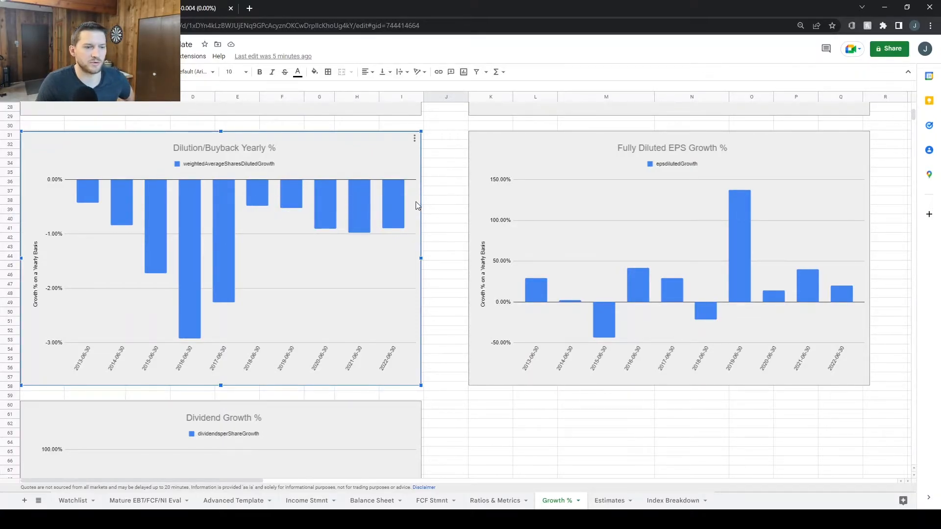
pyautogui.moveTo(720, 261)
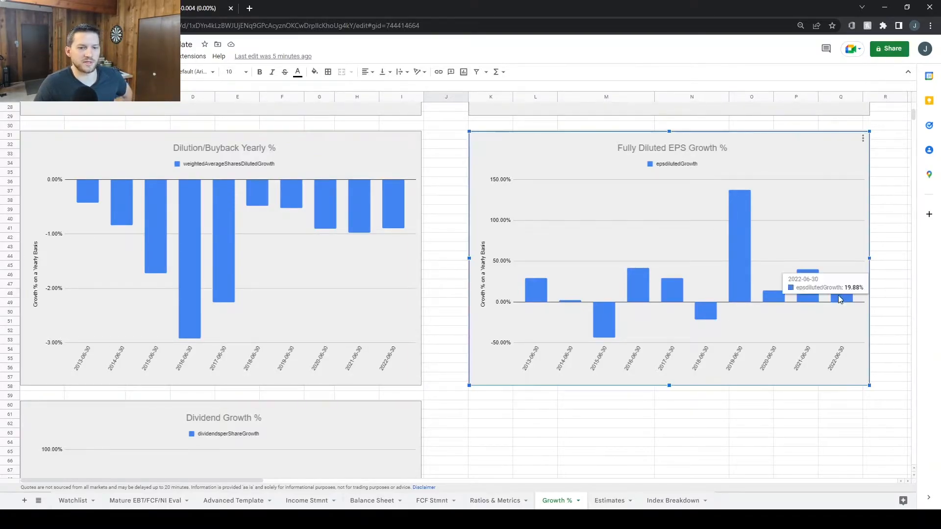
pyautogui.moveTo(454, 222)
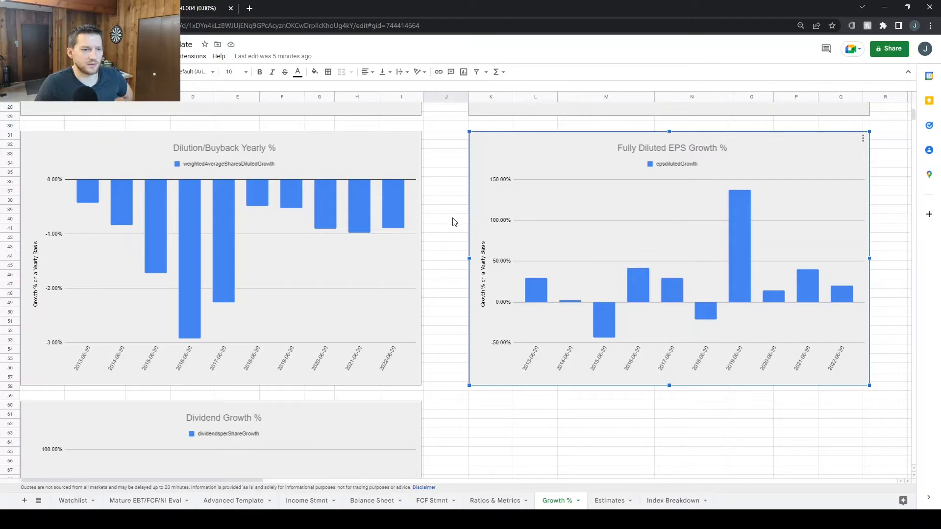
pyautogui.scroll(-3)
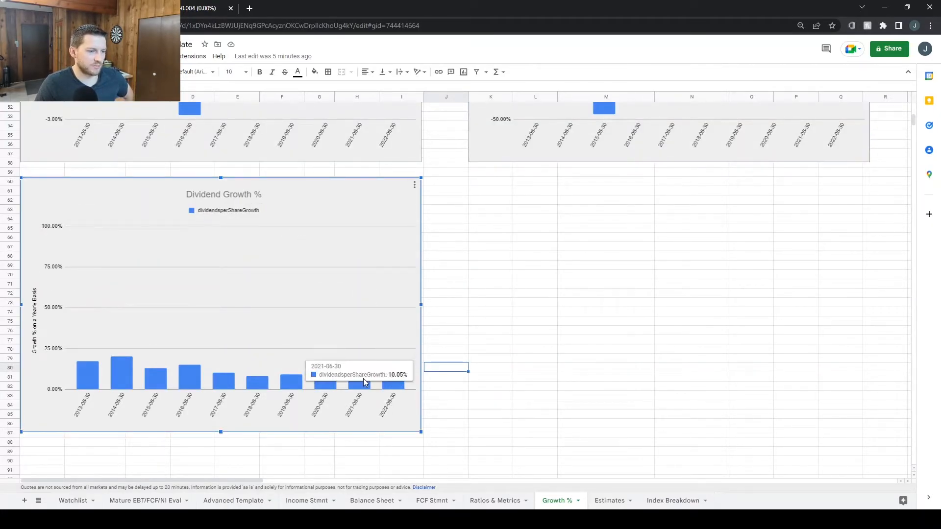
pyautogui.moveTo(294, 387)
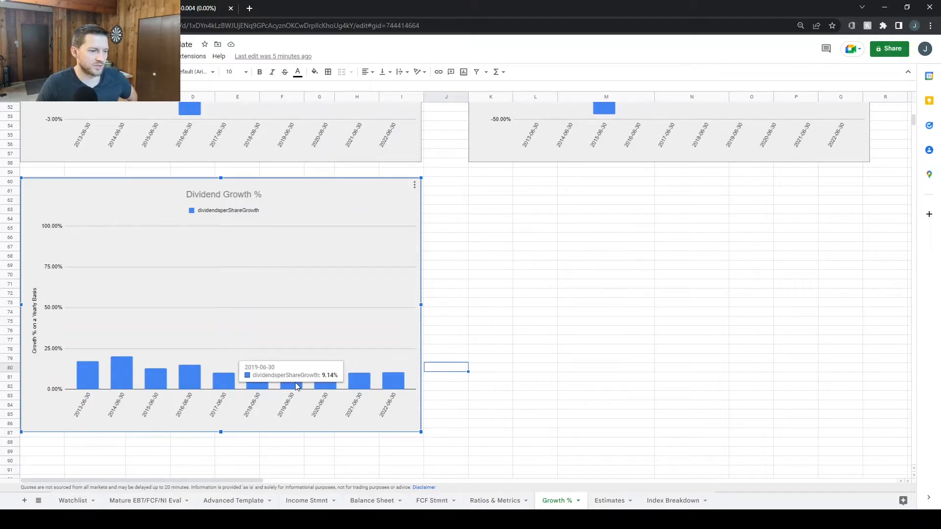
pyautogui.moveTo(229, 387)
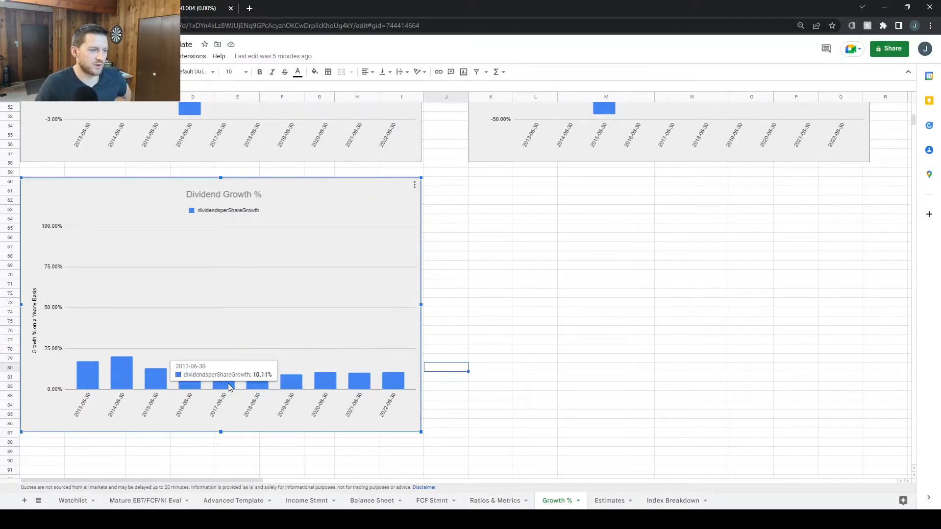
pyautogui.moveTo(468, 265)
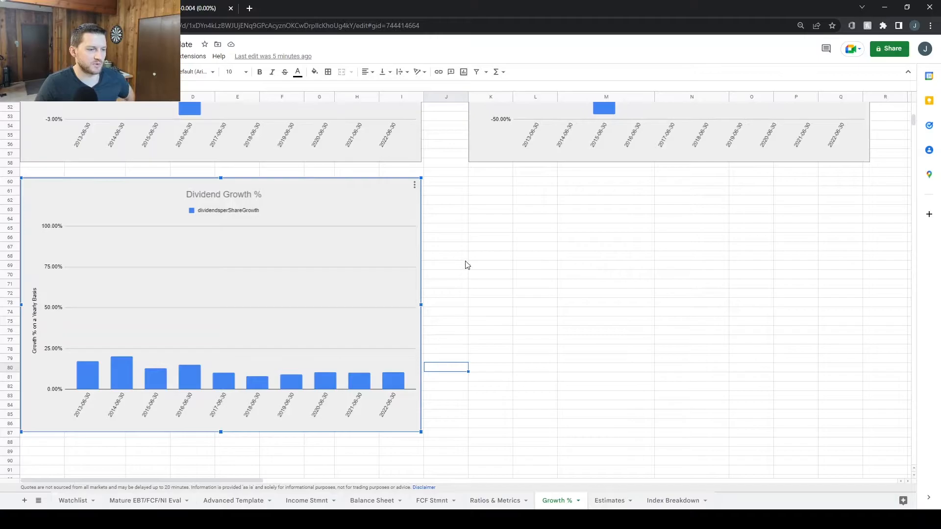
pyautogui.scroll(-3)
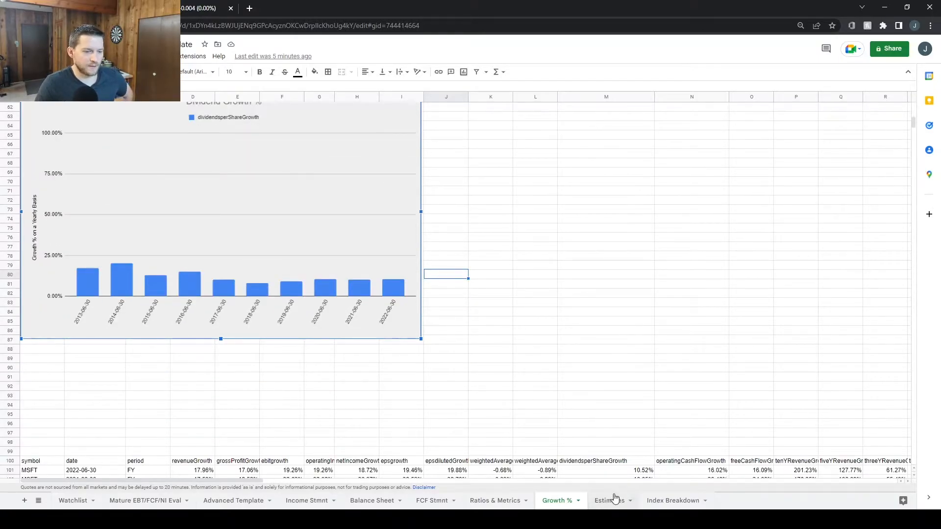
pyautogui.click(608, 500)
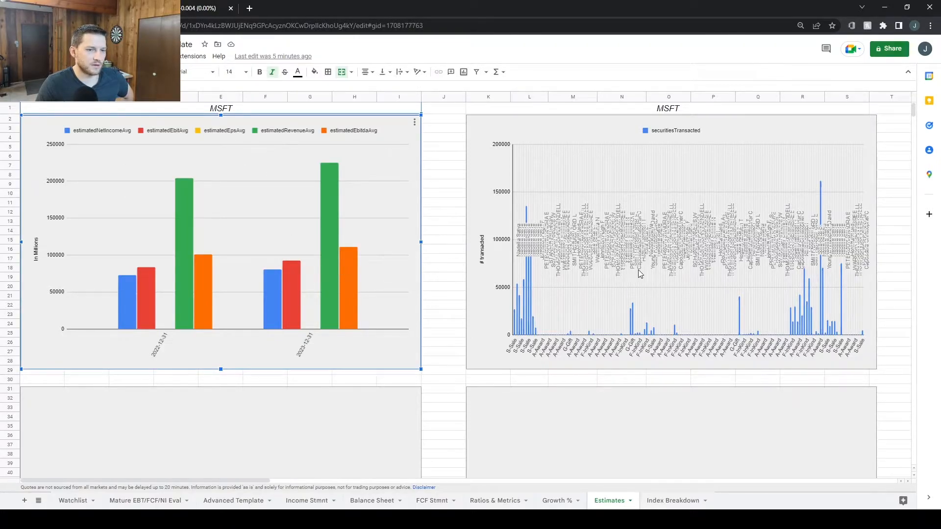
pyautogui.moveTo(711, 136)
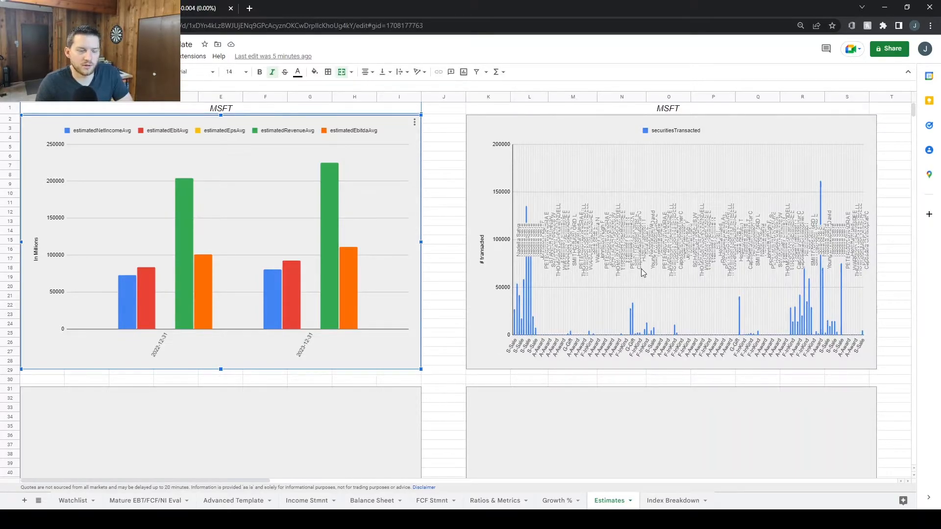
pyautogui.scroll(-3)
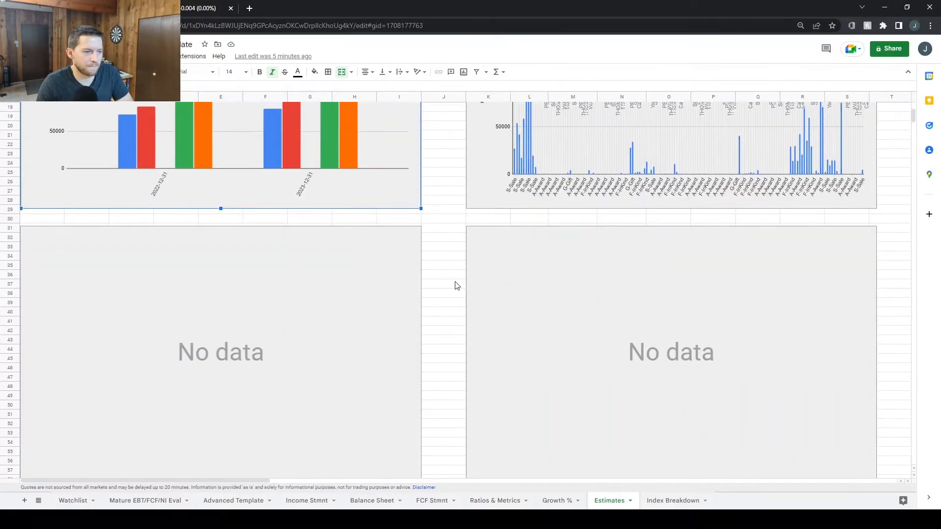
pyautogui.scroll(3)
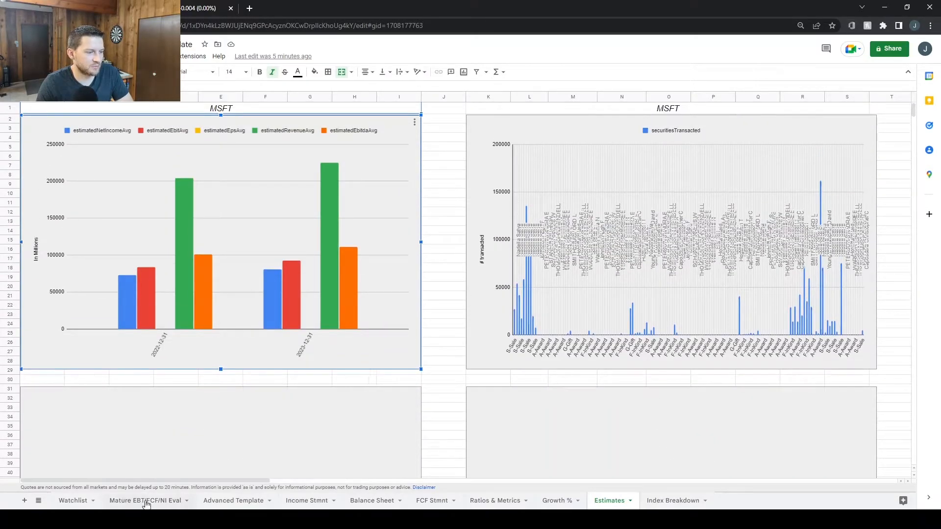
# Review the Mature EBT/FCF/NI Eval tab's Gross Profit and Margins charts for MSFT
pyautogui.click(145, 501)
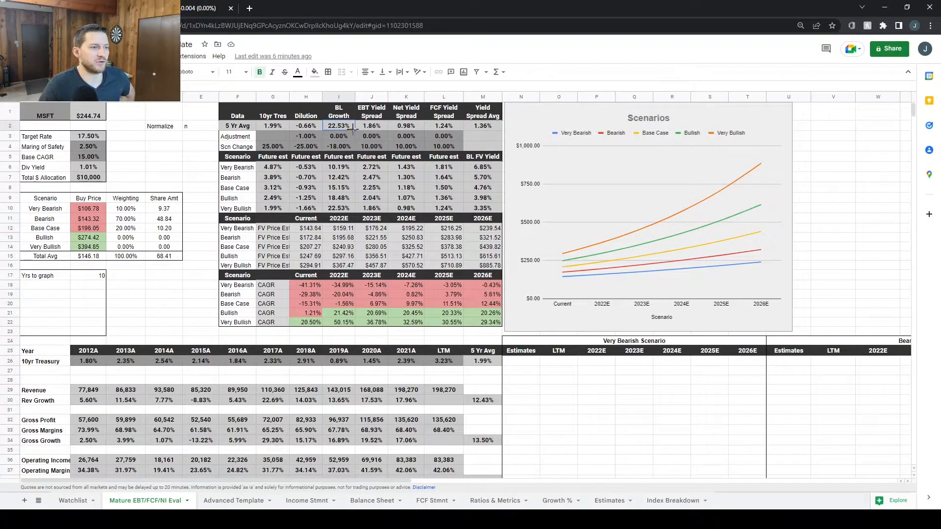
pyautogui.scroll(-3)
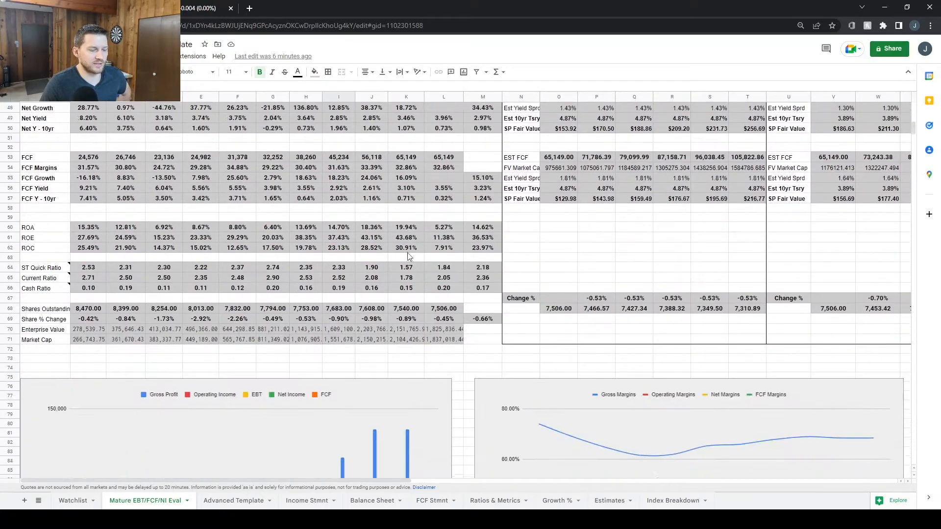
pyautogui.scroll(-3)
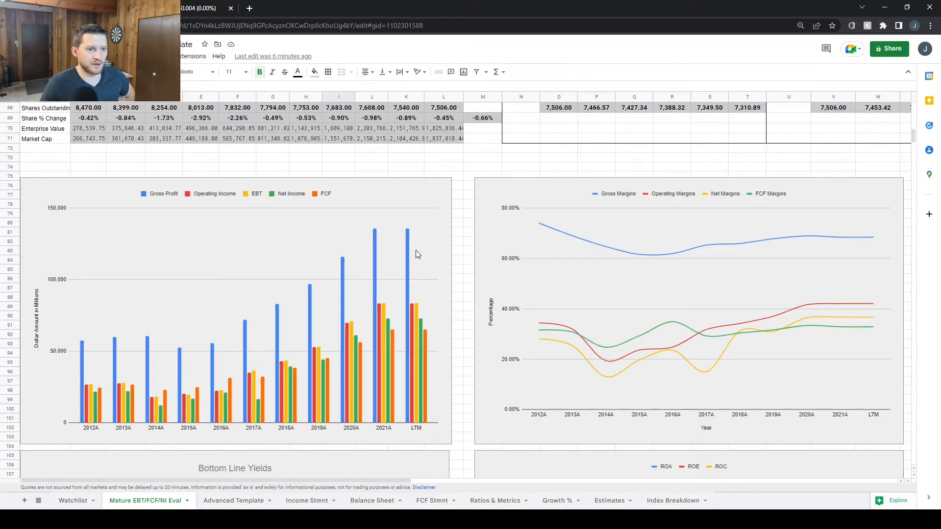
pyautogui.moveTo(473, 257)
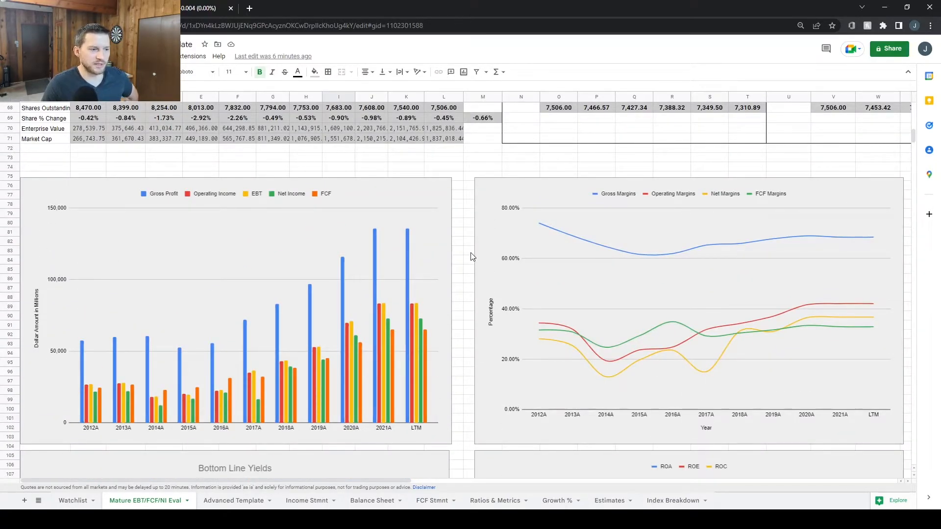
pyautogui.scroll(-3)
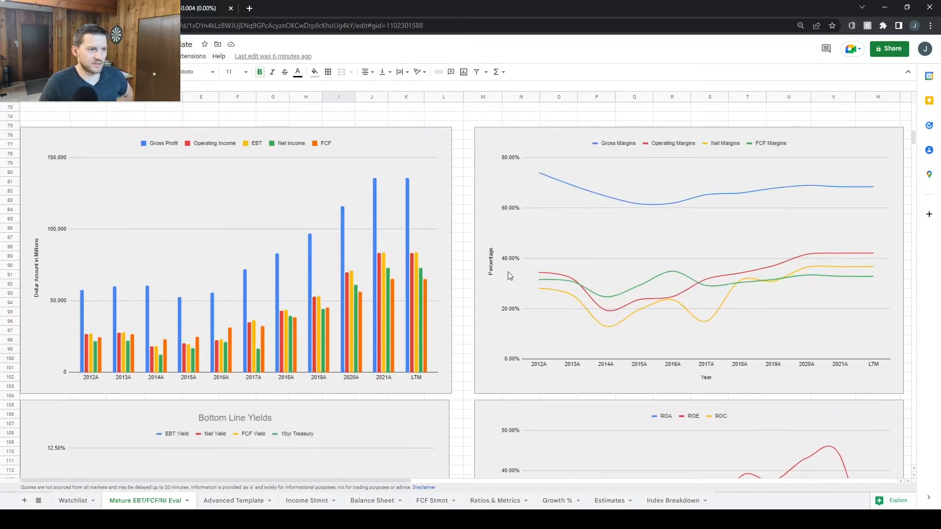
pyautogui.moveTo(458, 274)
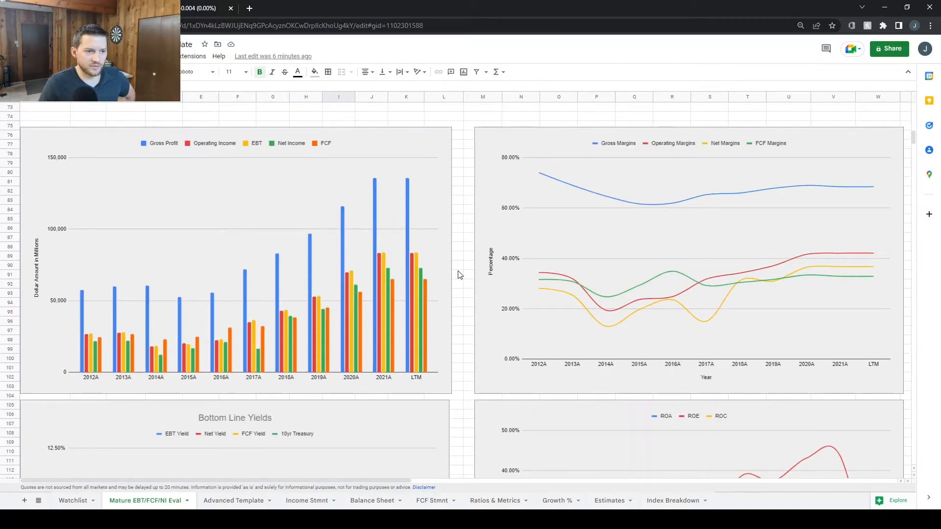
pyautogui.scroll(-3)
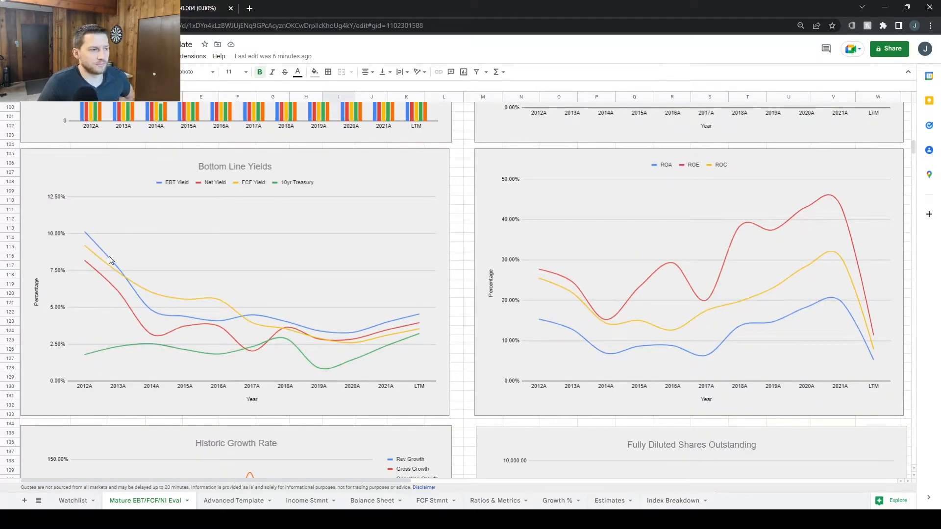
pyautogui.moveTo(85, 228)
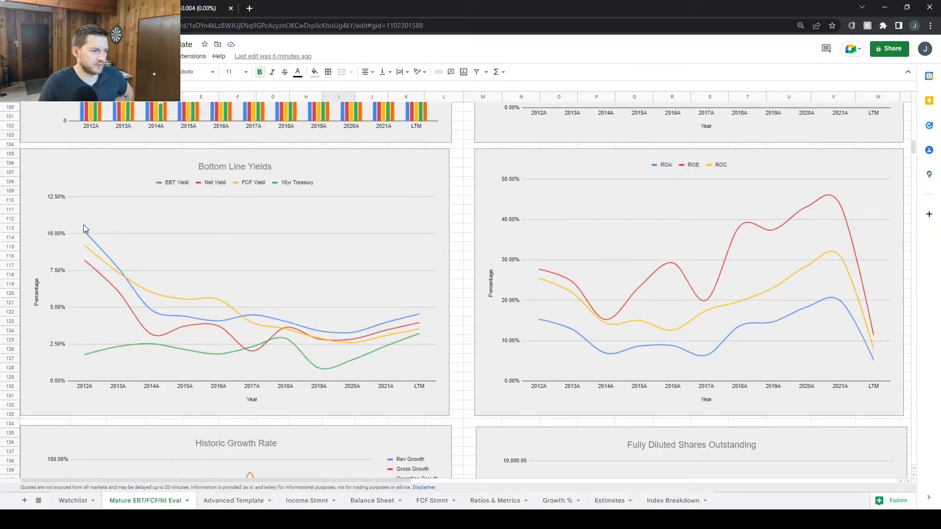
pyautogui.moveTo(86, 241)
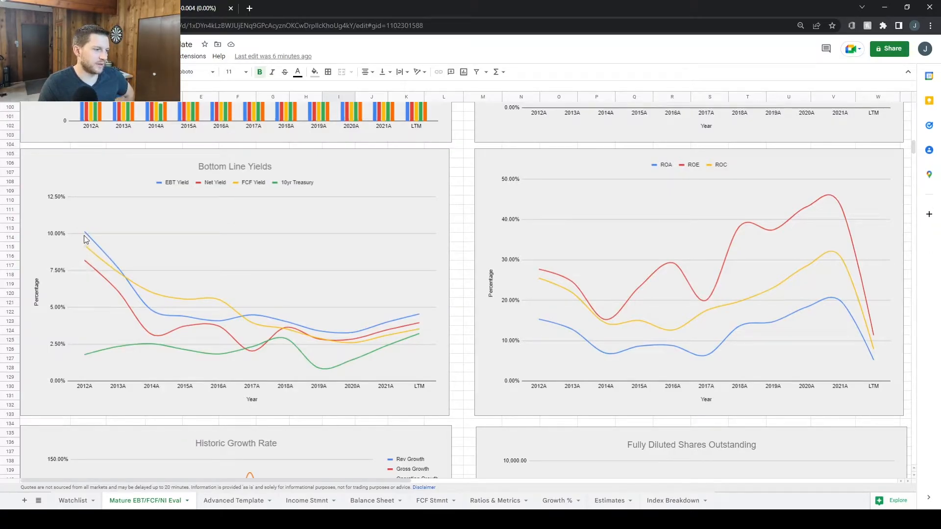
pyautogui.moveTo(190, 304)
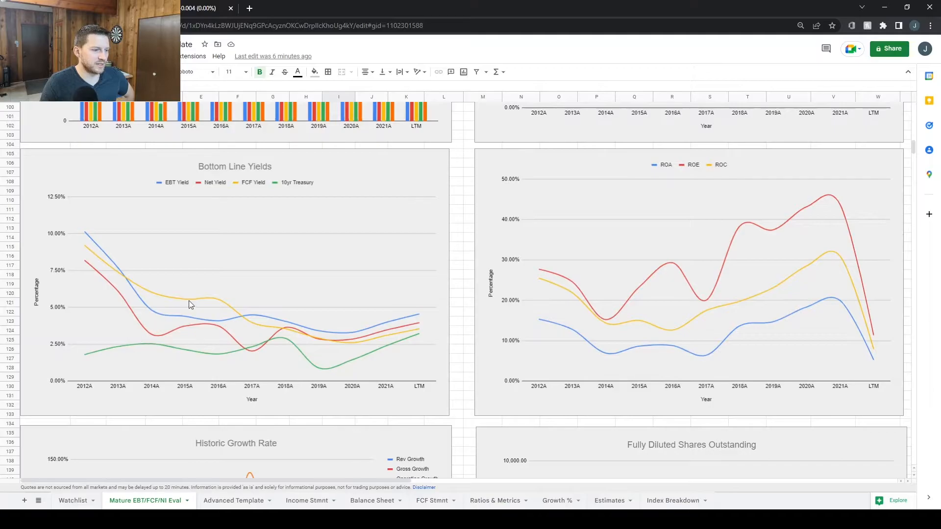
pyautogui.moveTo(174, 317)
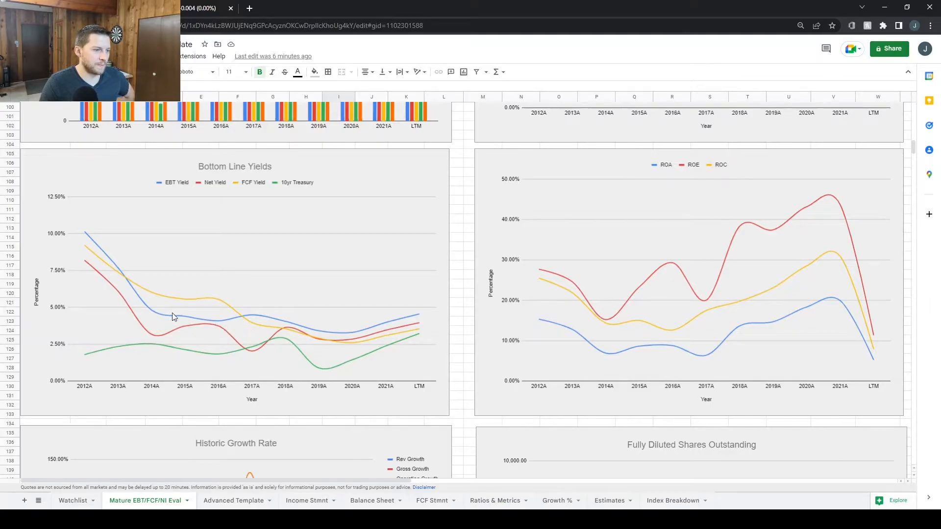
pyautogui.moveTo(344, 333)
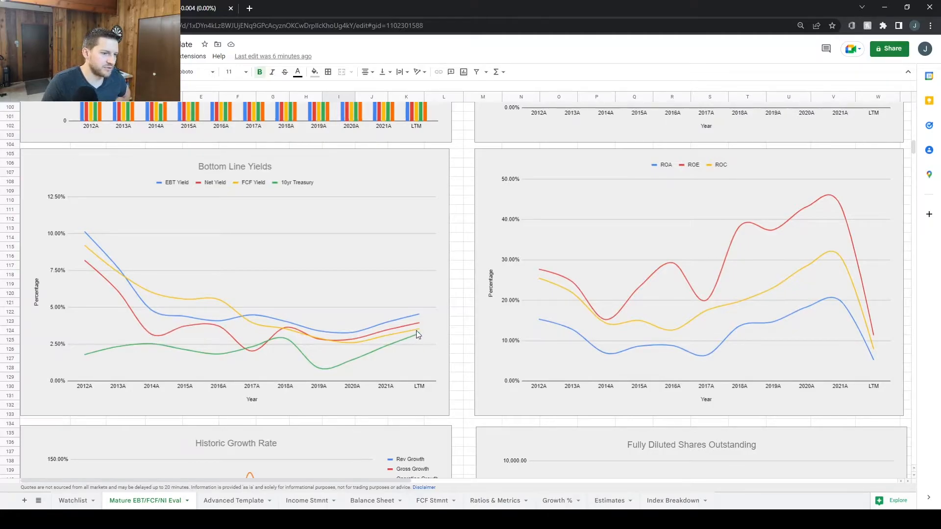
pyautogui.moveTo(378, 351)
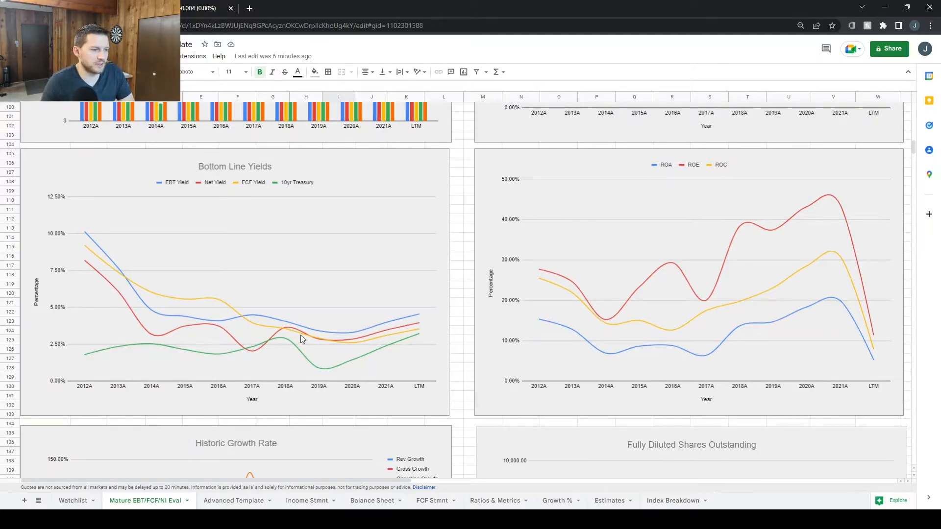
pyautogui.moveTo(210, 320)
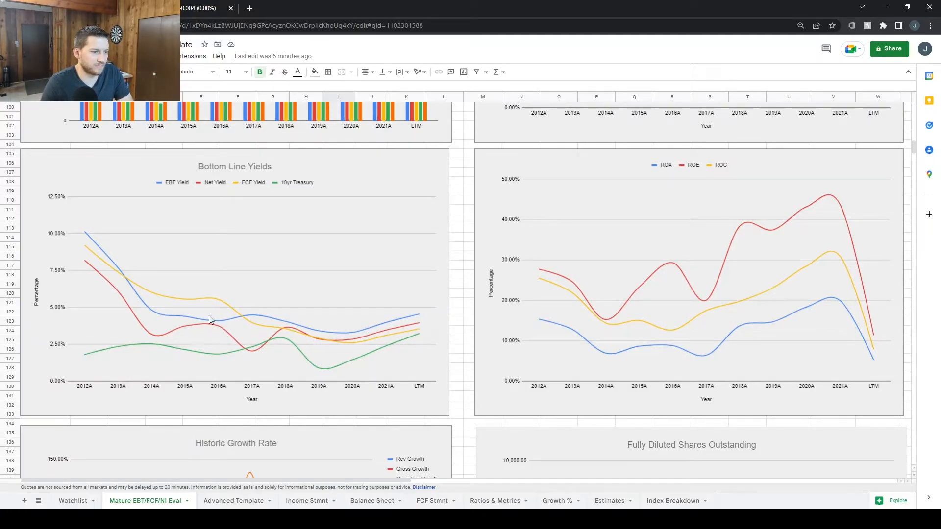
pyautogui.moveTo(200, 339)
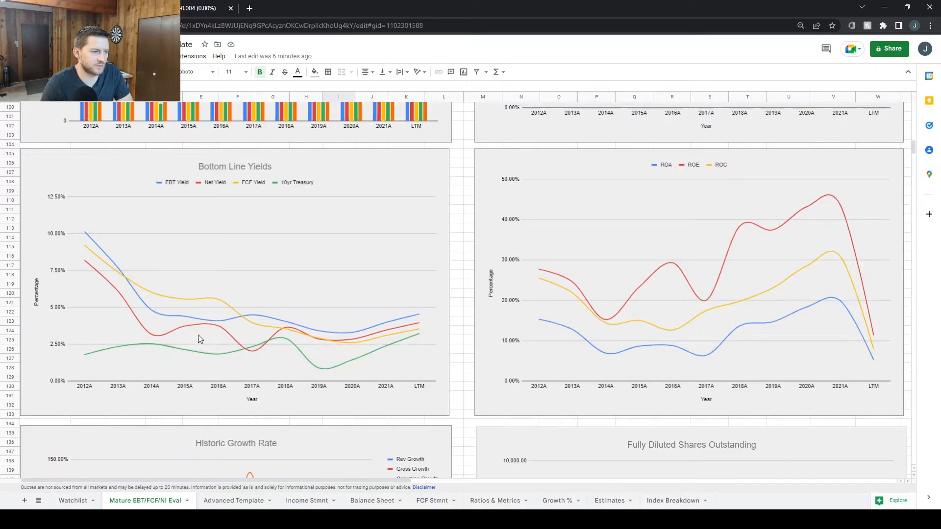
pyautogui.moveTo(379, 328)
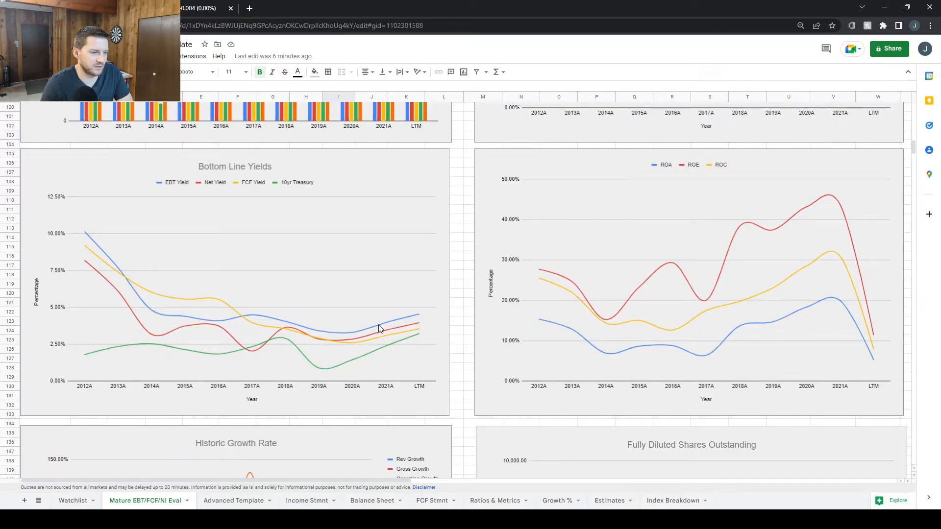
pyautogui.moveTo(266, 295)
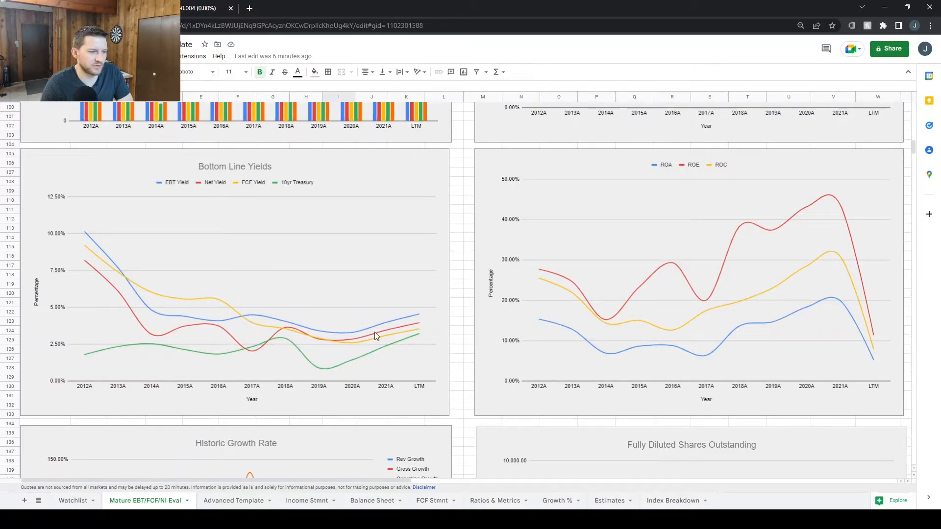
pyautogui.scroll(-3)
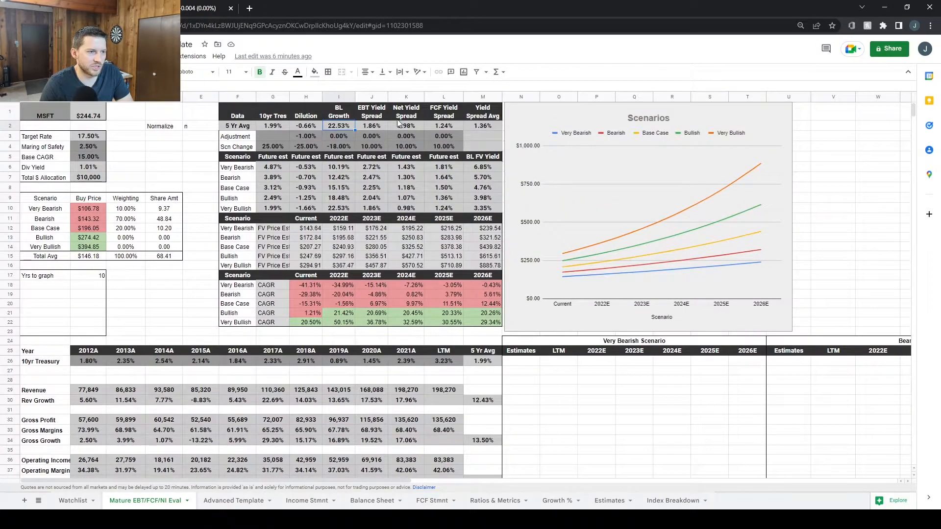
pyautogui.click(371, 125)
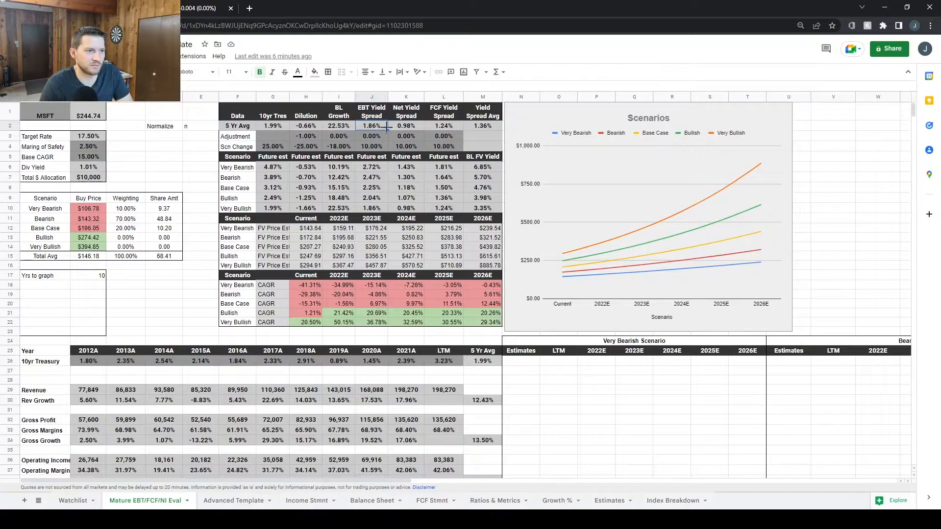
pyautogui.click(405, 125)
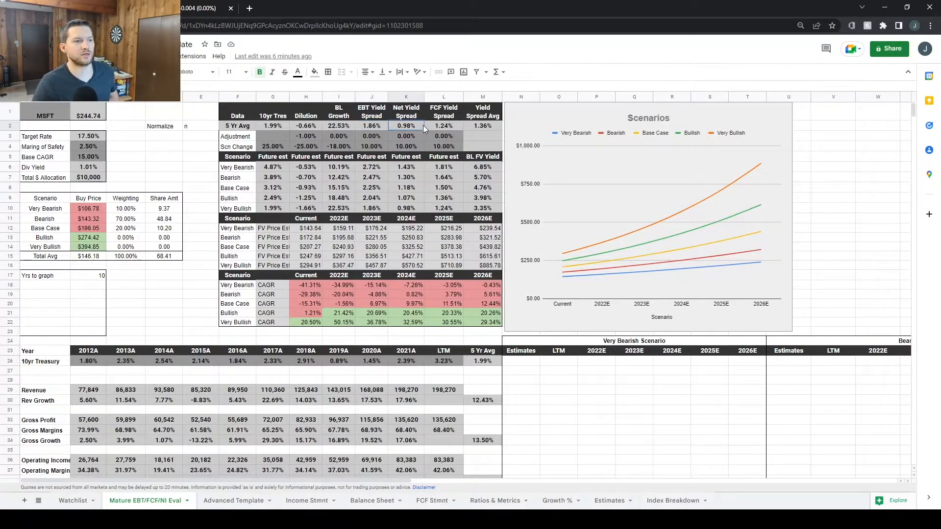
pyautogui.click(443, 126)
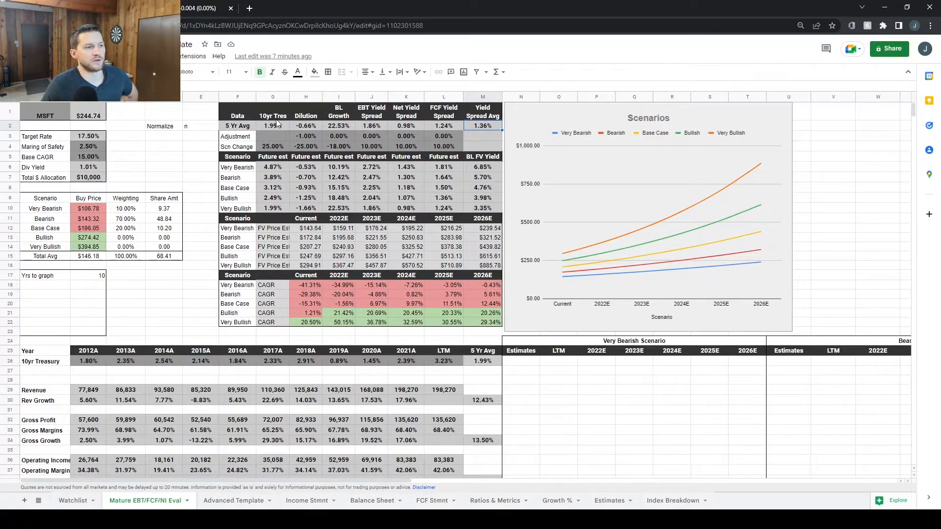
pyautogui.moveTo(135, 134)
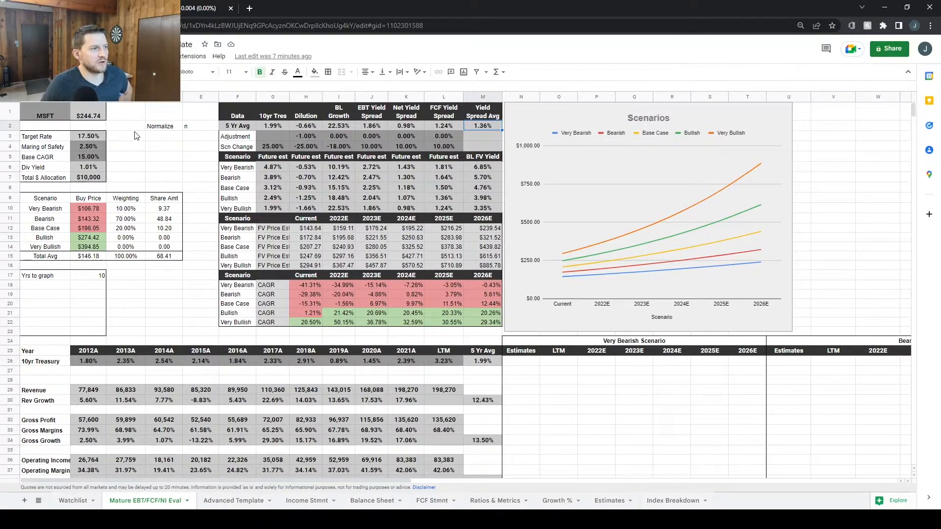
pyautogui.click(88, 156)
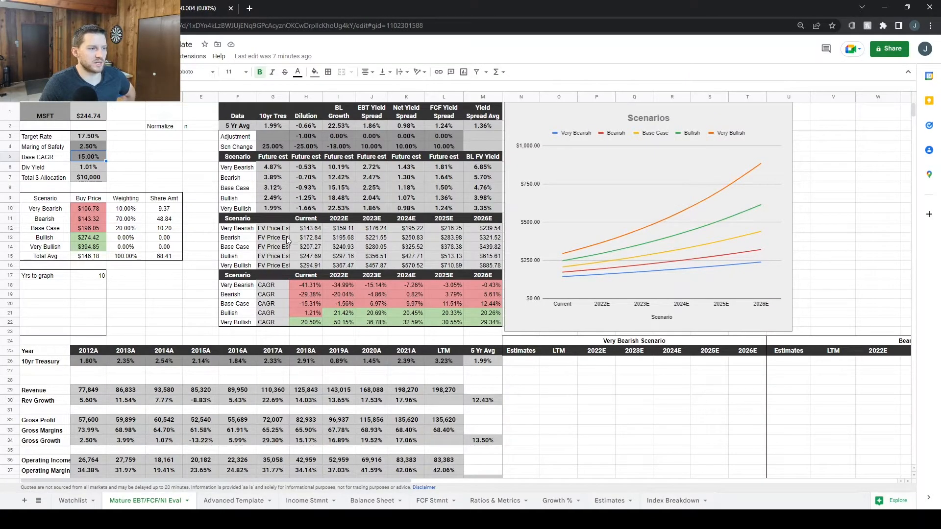
pyautogui.moveTo(266, 168)
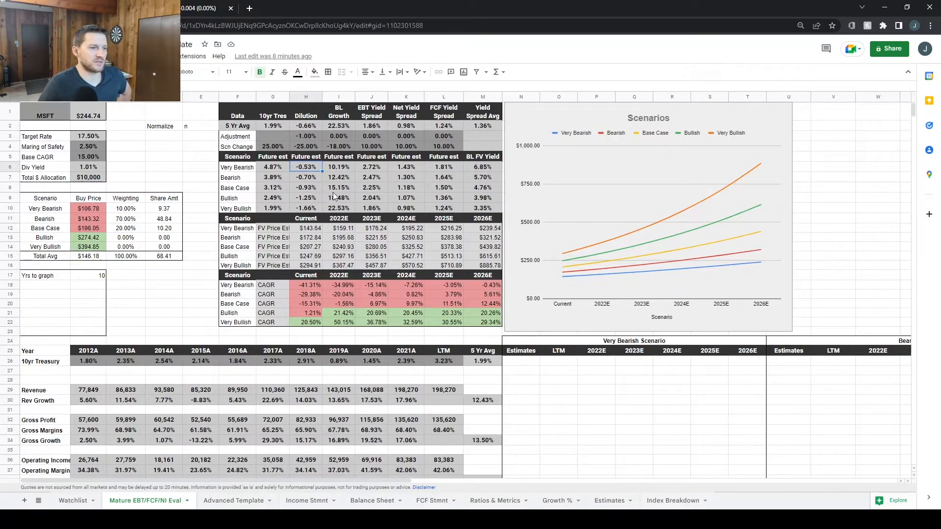
pyautogui.moveTo(335, 178)
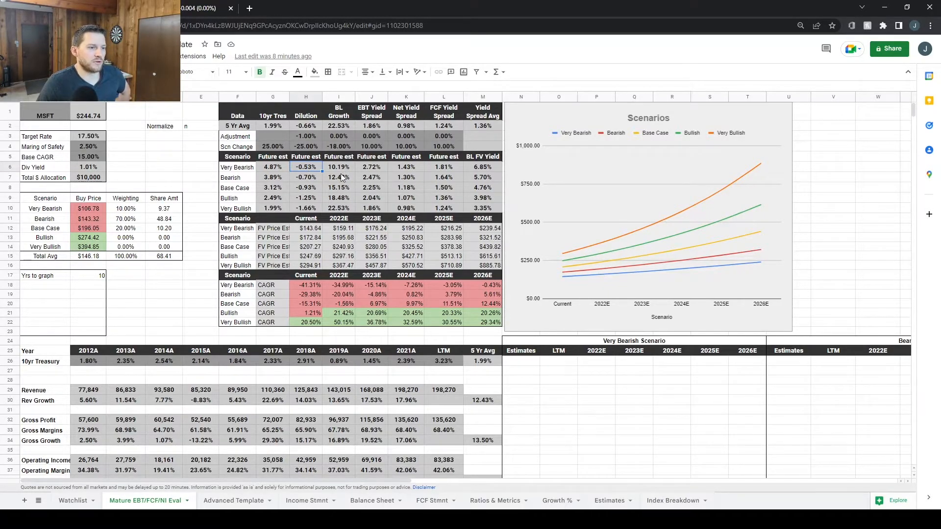
pyautogui.click(338, 187)
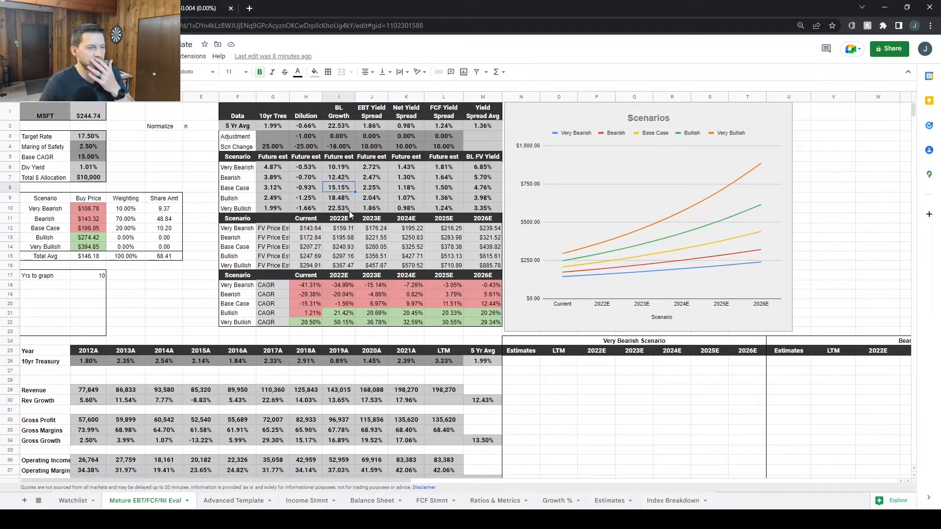
pyautogui.click(338, 208)
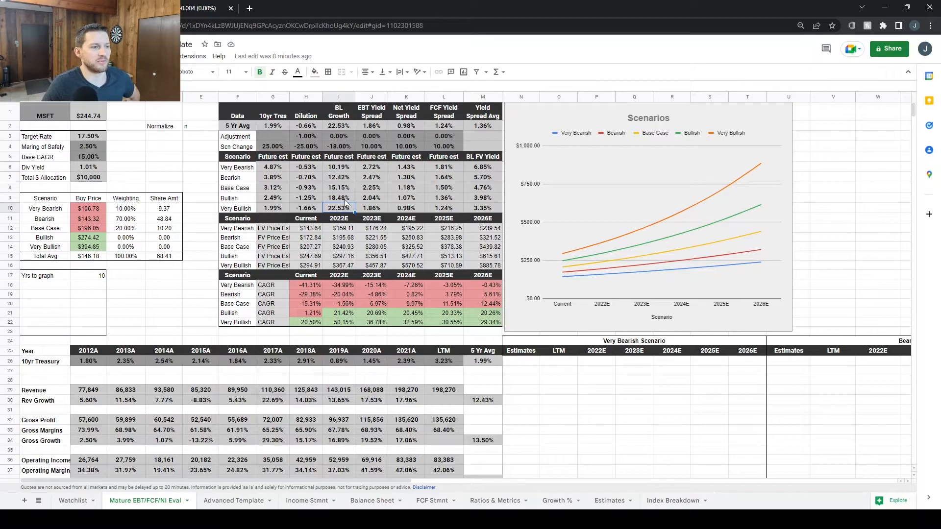
pyautogui.click(338, 186)
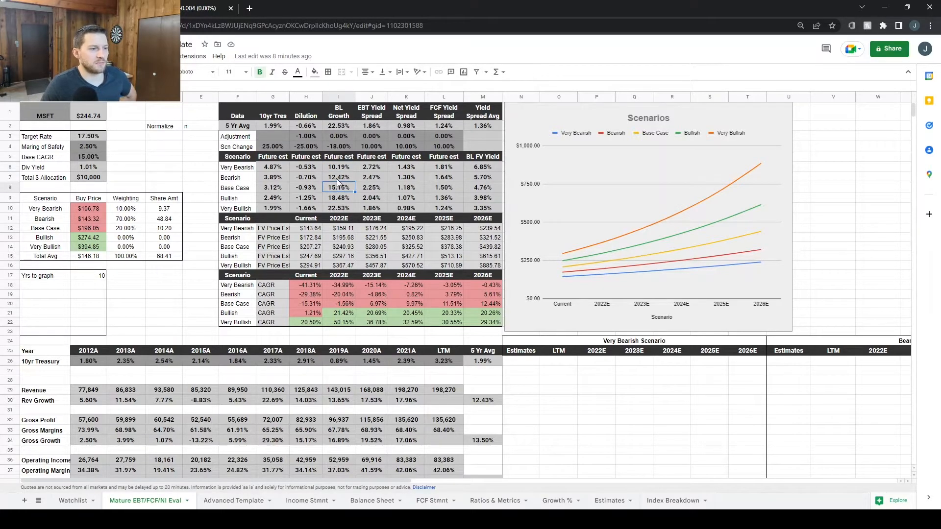
pyautogui.click(338, 177)
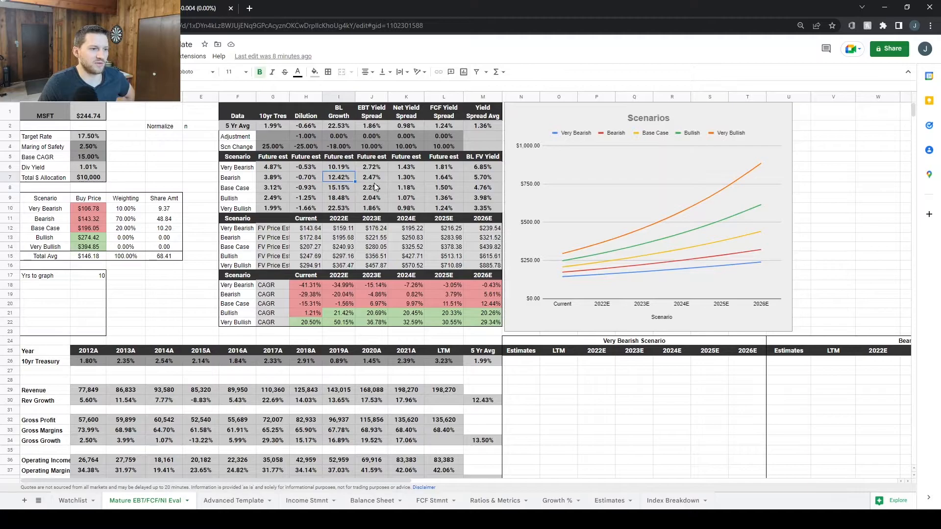
pyautogui.click(371, 167)
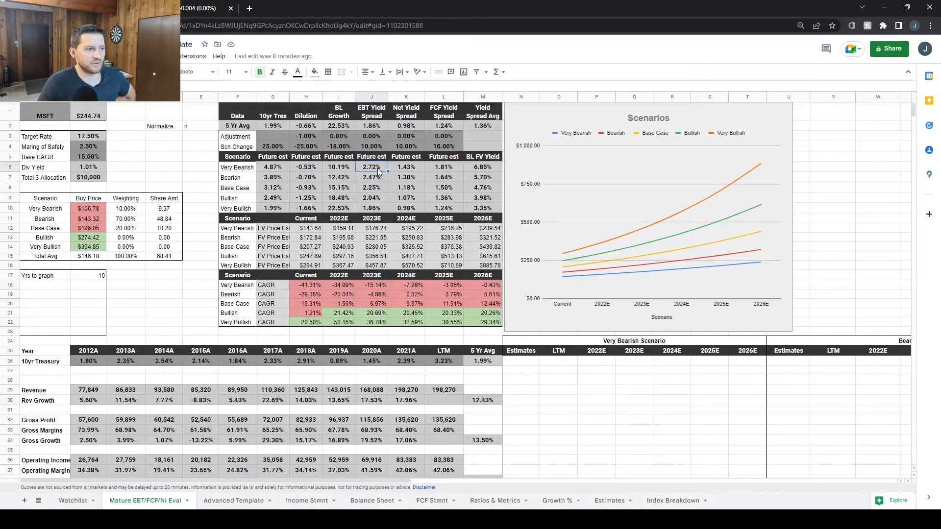
pyautogui.click(371, 208)
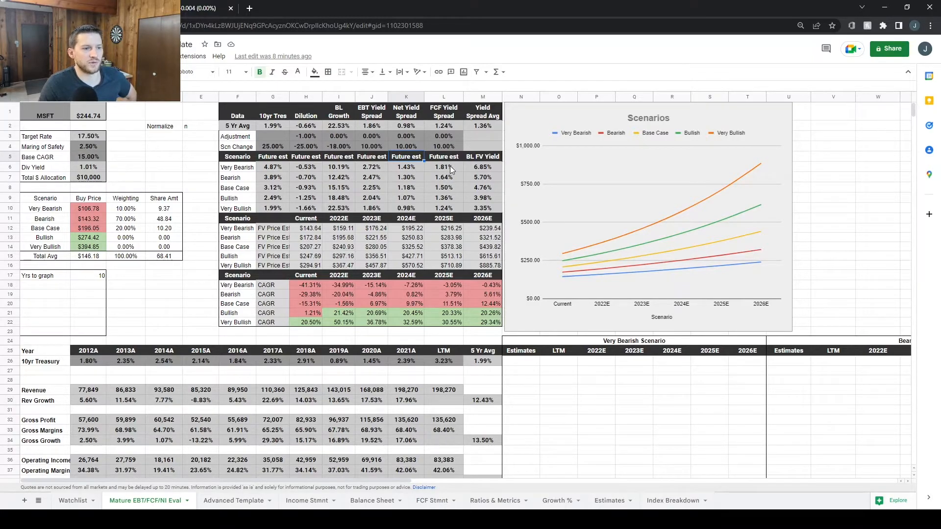
pyautogui.click(443, 208)
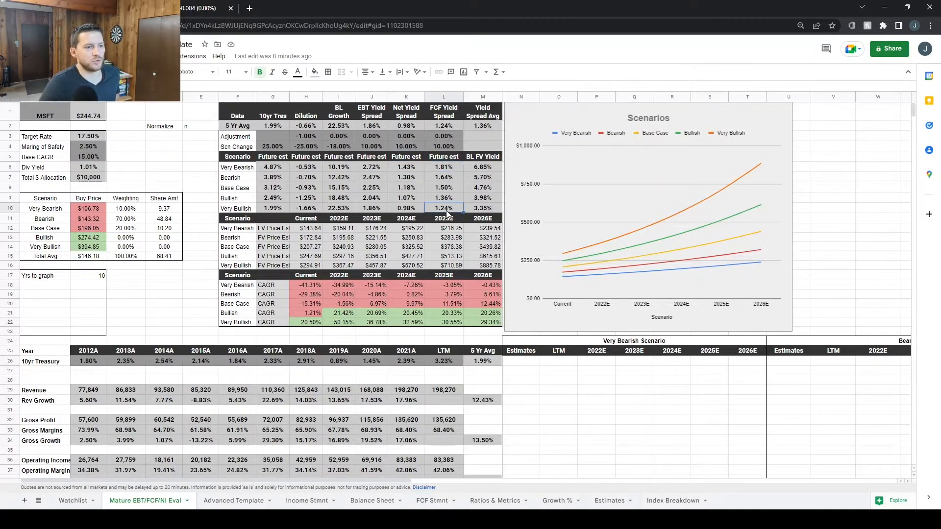
pyautogui.click(482, 187)
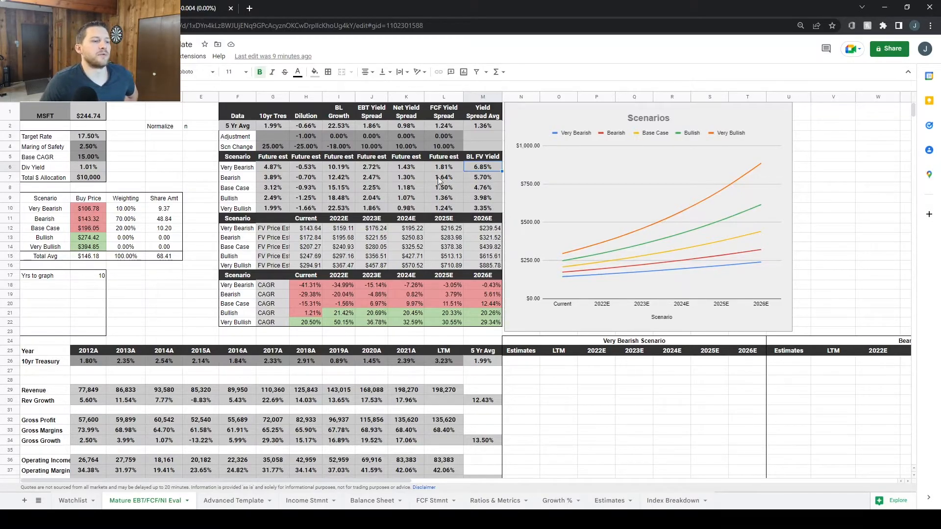
pyautogui.click(272, 167)
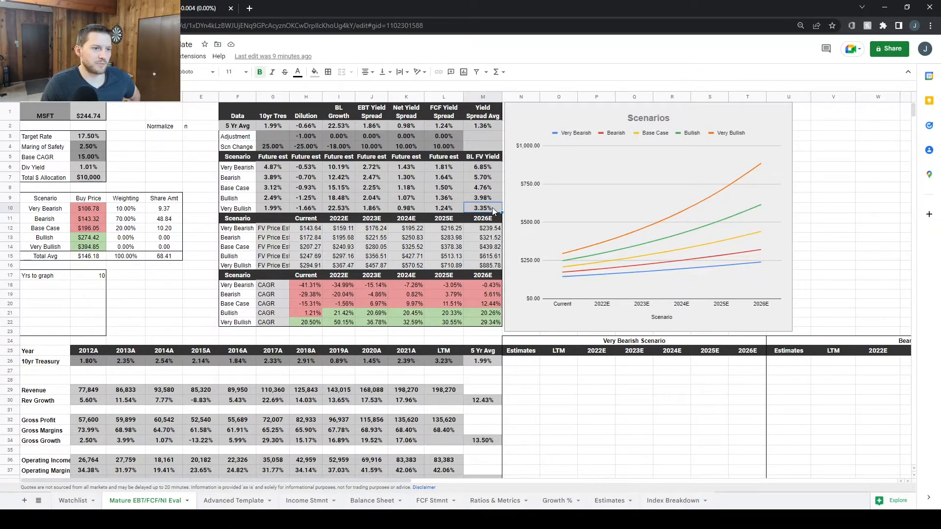
pyautogui.moveTo(277, 212)
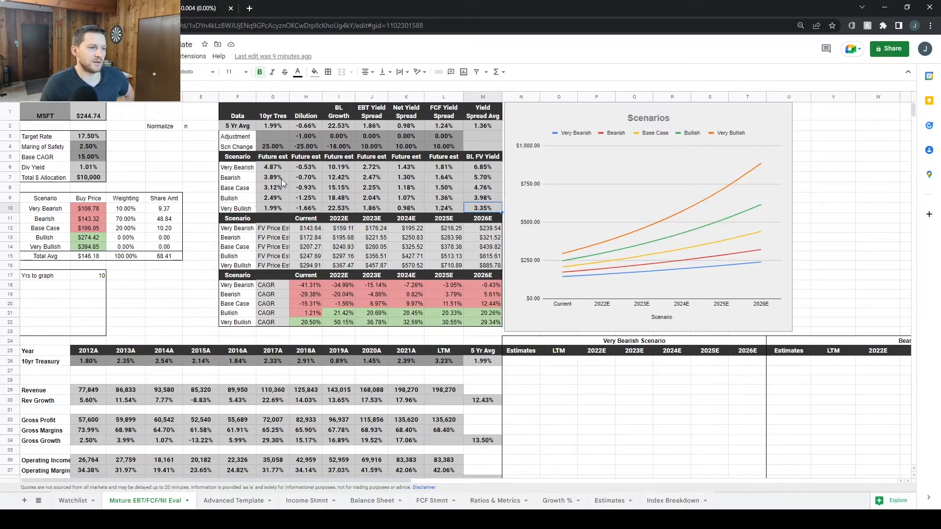
pyautogui.click(272, 176)
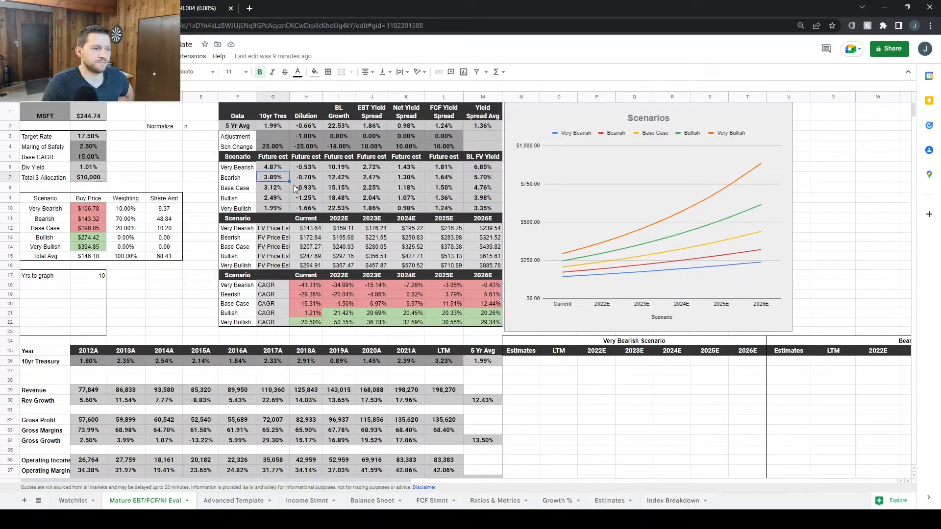
pyautogui.moveTo(272, 178); pyautogui.dragTo(273, 187)
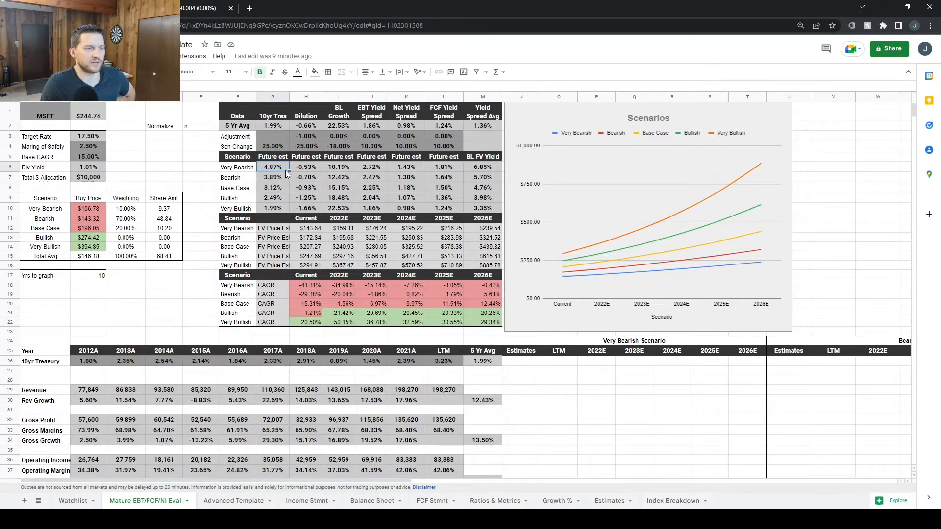
pyautogui.moveTo(282, 172)
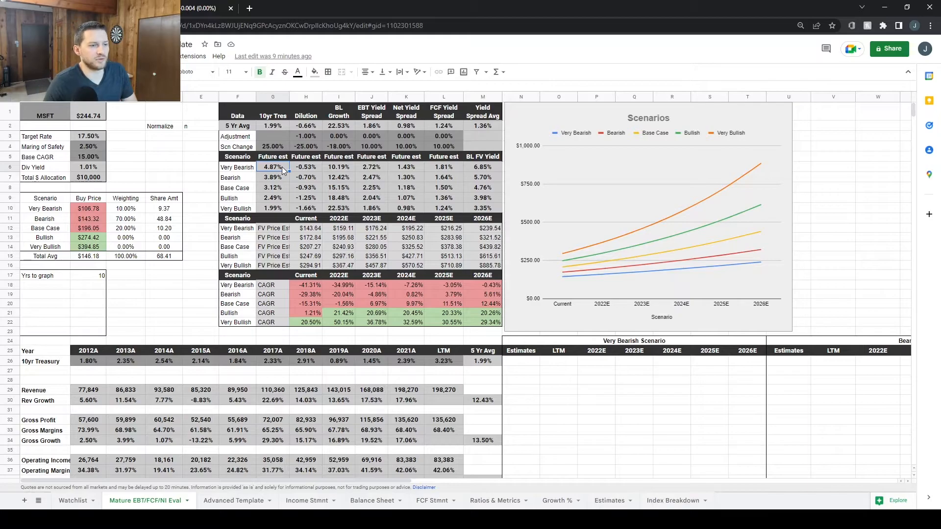
pyautogui.moveTo(496, 177)
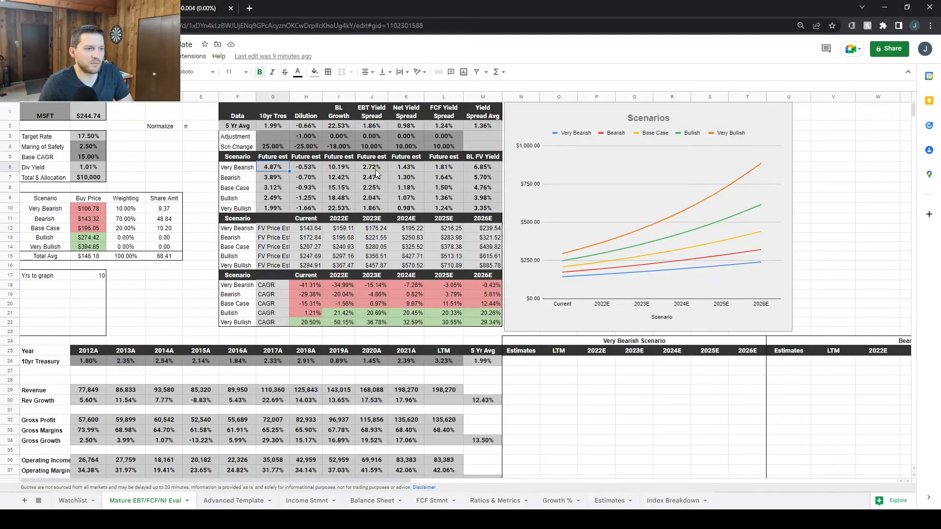
pyautogui.moveTo(370, 167); pyautogui.dragTo(461, 166)
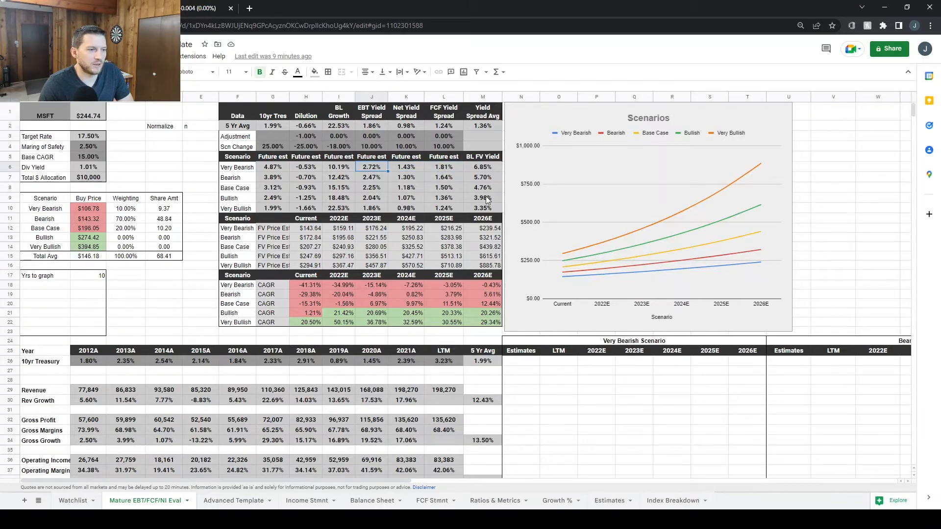
pyautogui.scroll(-3)
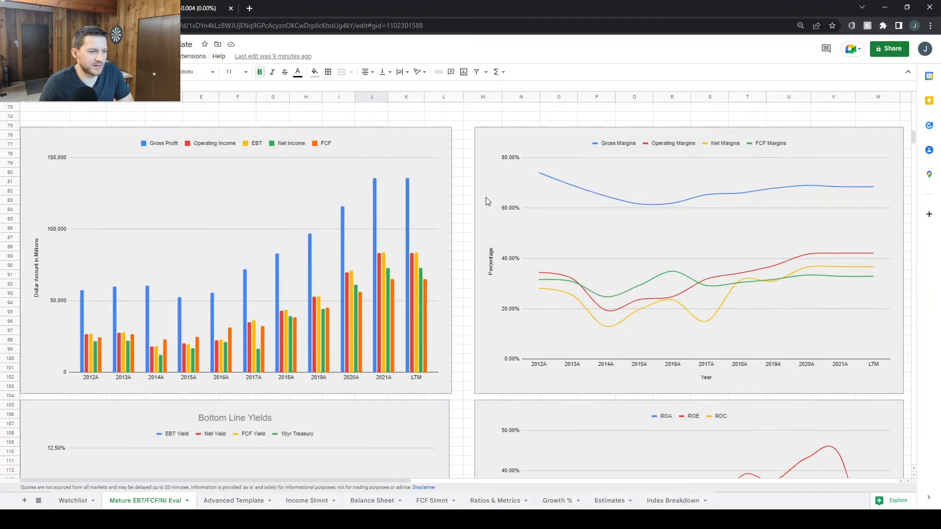
pyautogui.scroll(-3)
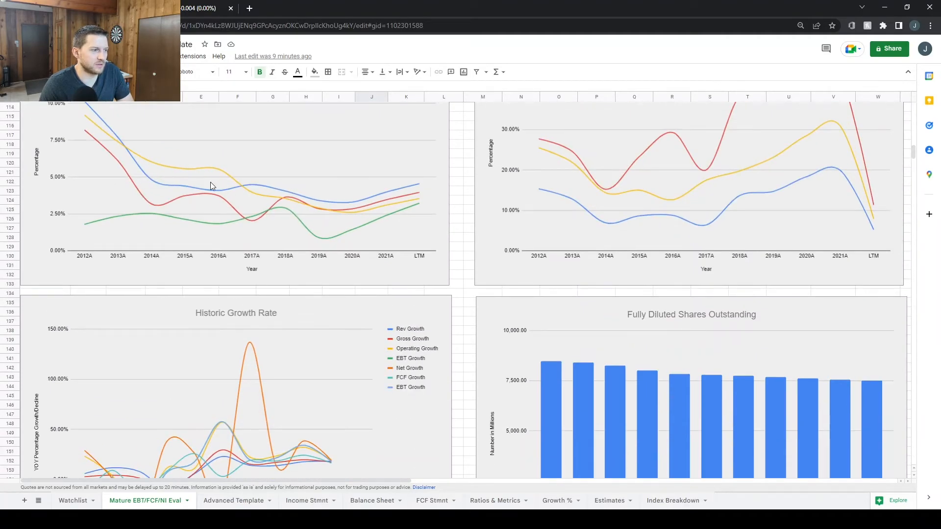
pyautogui.moveTo(328, 208)
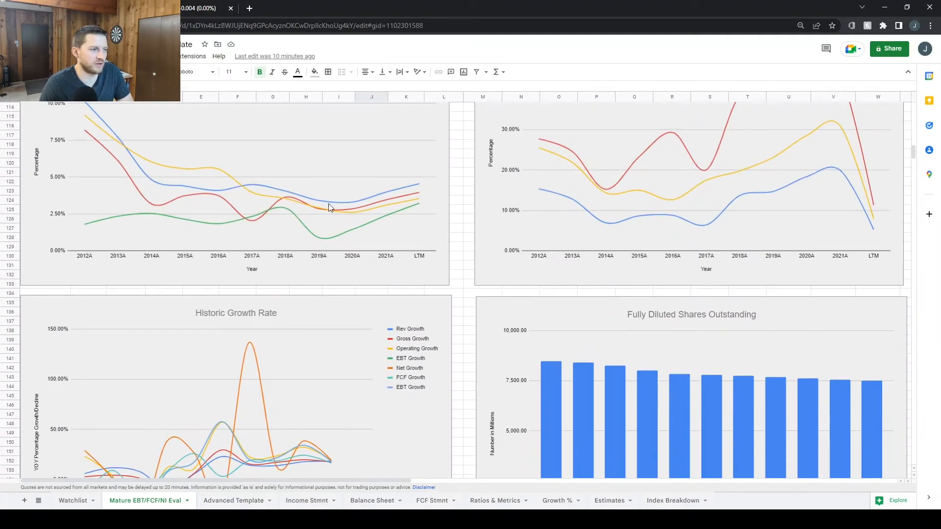
pyautogui.moveTo(418, 185)
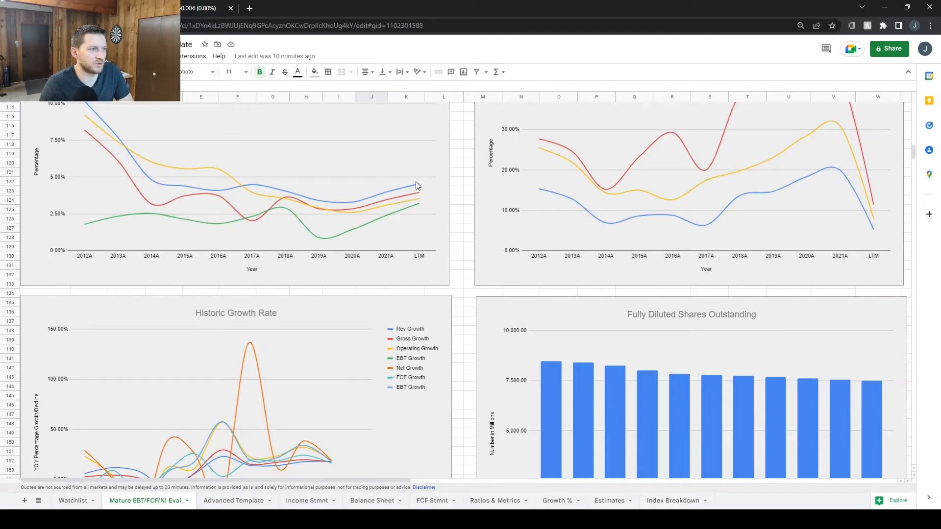
pyautogui.moveTo(419, 196)
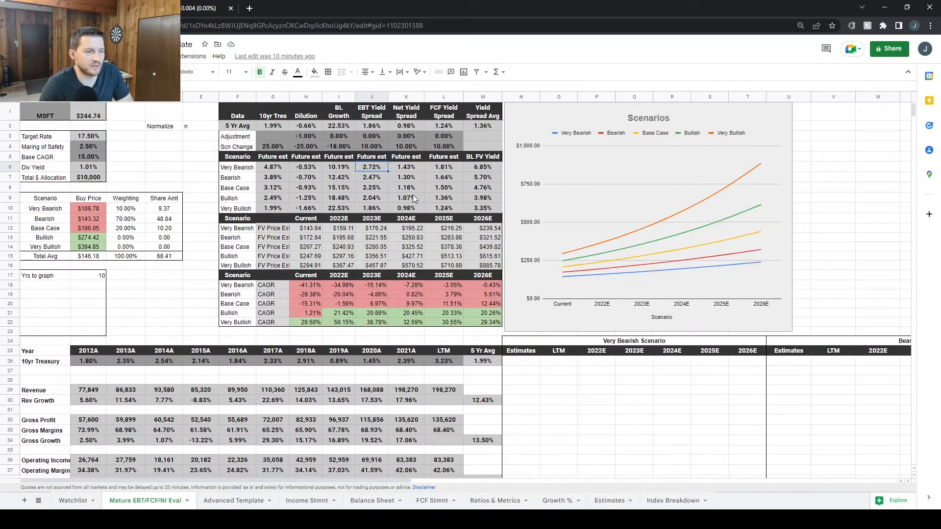
pyautogui.click(482, 187)
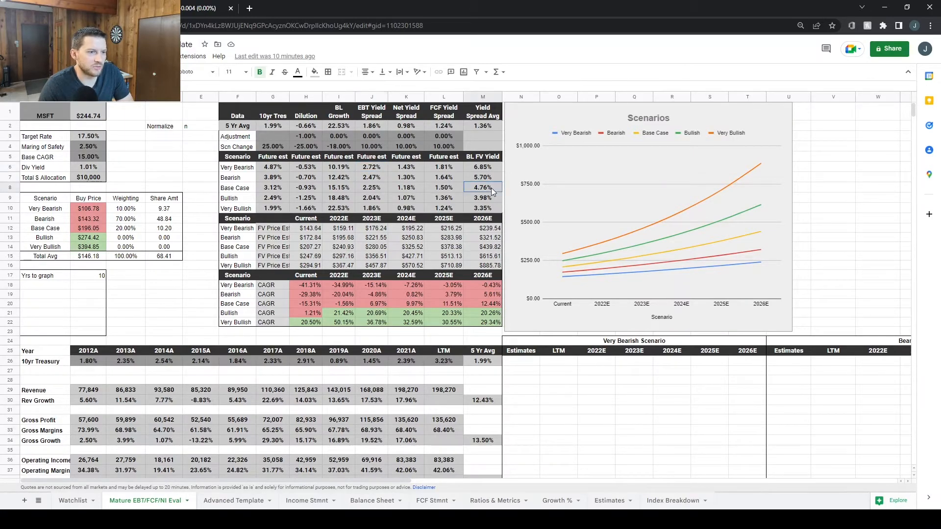
pyautogui.click(237, 177)
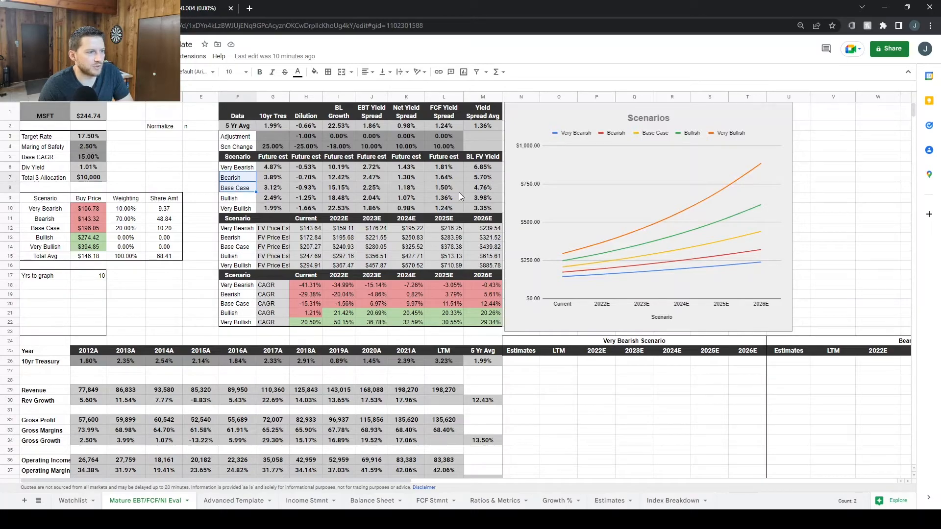
pyautogui.moveTo(474, 274)
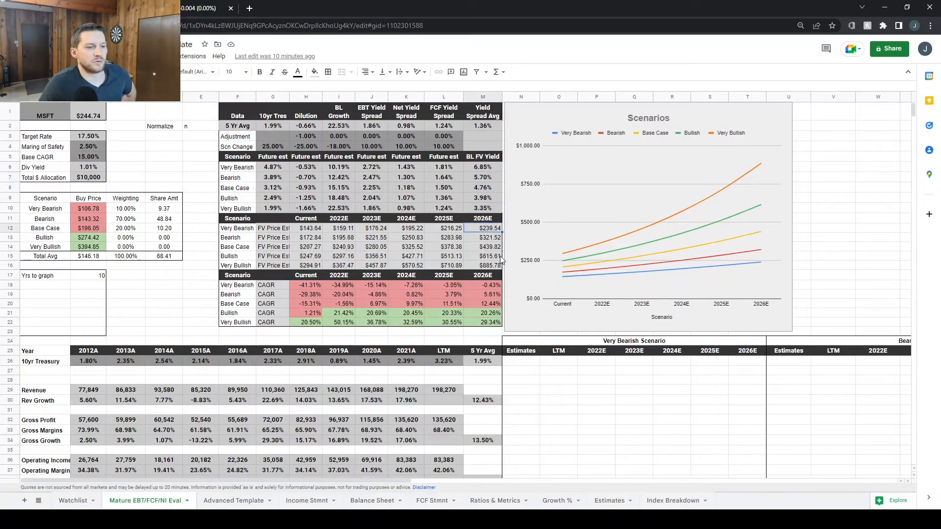
pyautogui.click(482, 237)
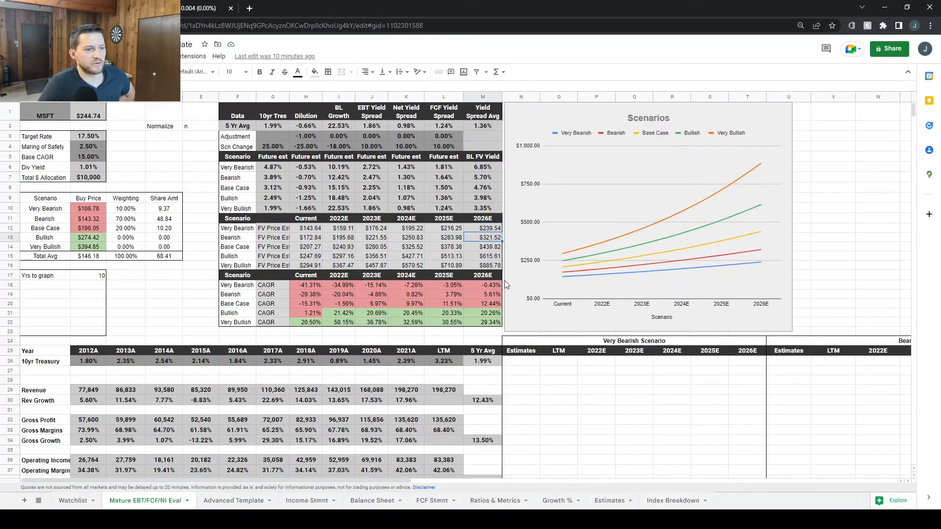
pyautogui.click(482, 246)
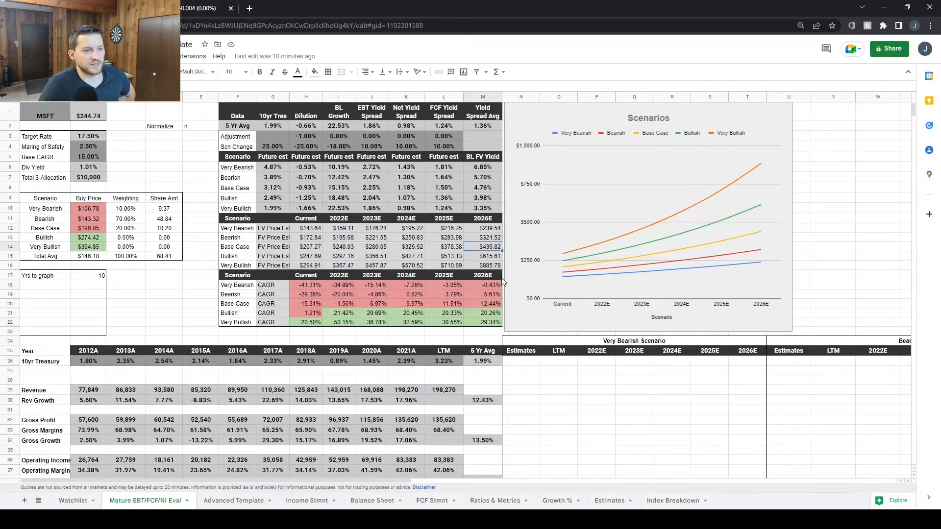
pyautogui.click(482, 255)
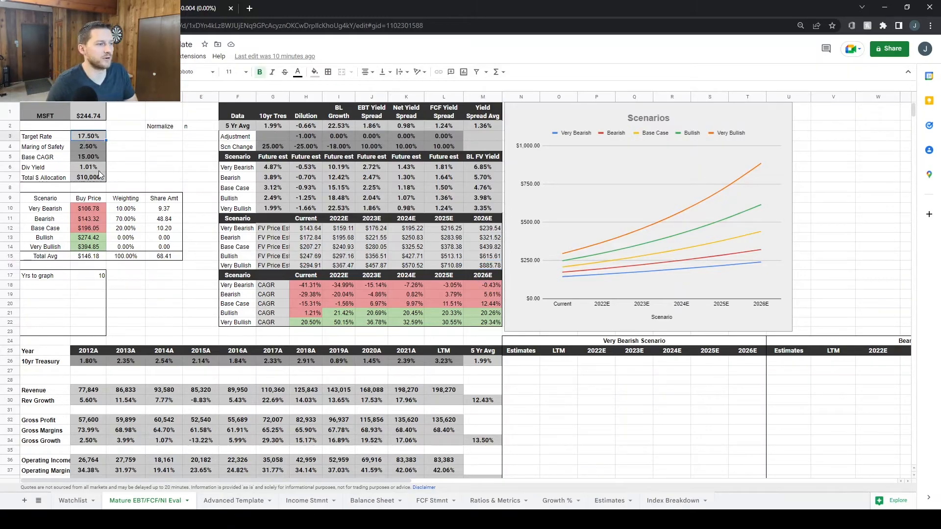
pyautogui.click(87, 156)
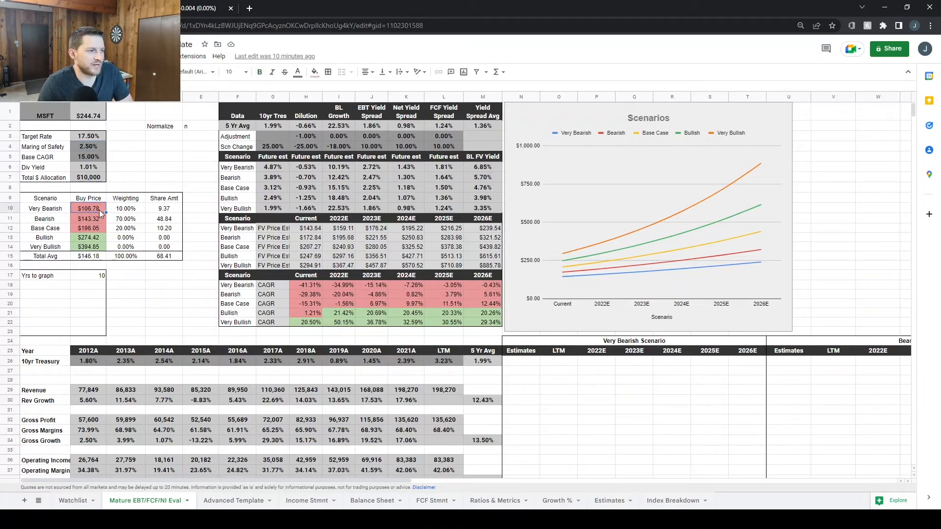
pyautogui.moveTo(99, 239)
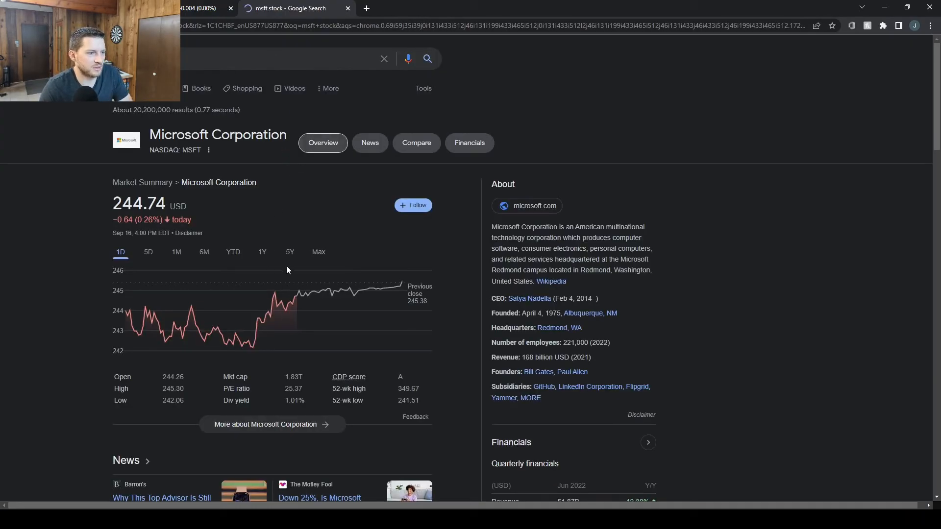
# Show MSFT's five-year price history on the Google stock chart
pyautogui.click(290, 252)
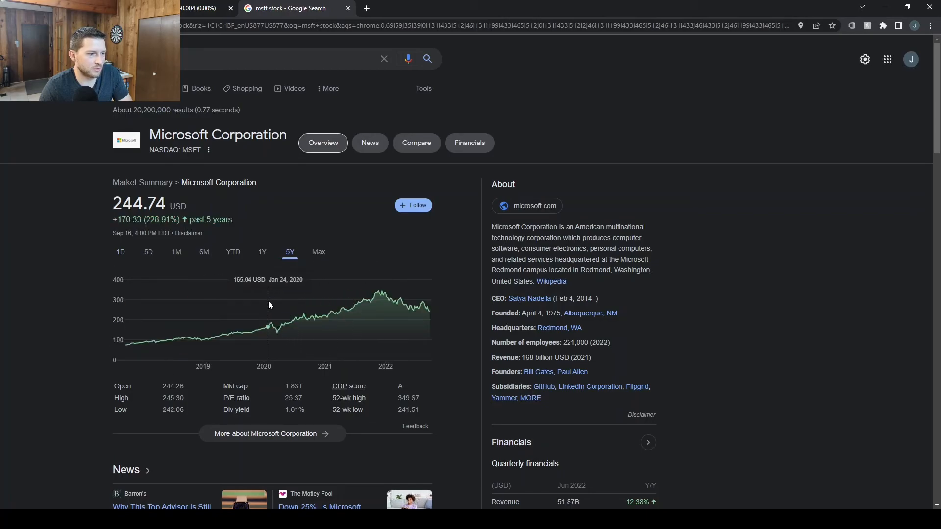
pyautogui.moveTo(271, 304)
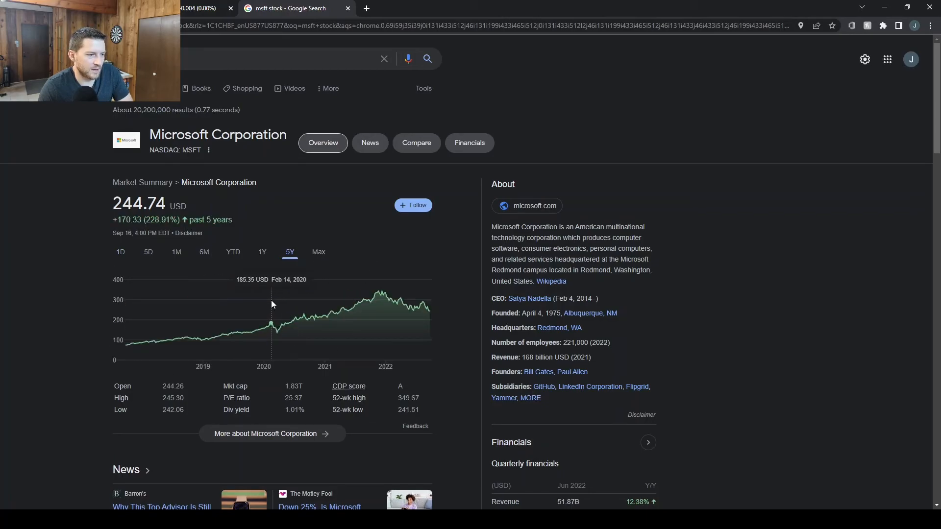
pyautogui.moveTo(268, 303)
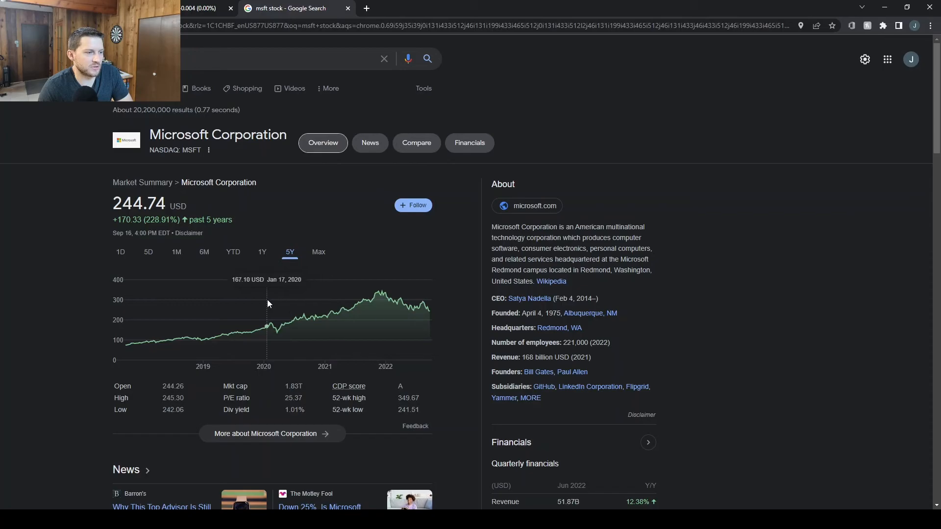
pyautogui.moveTo(251, 330)
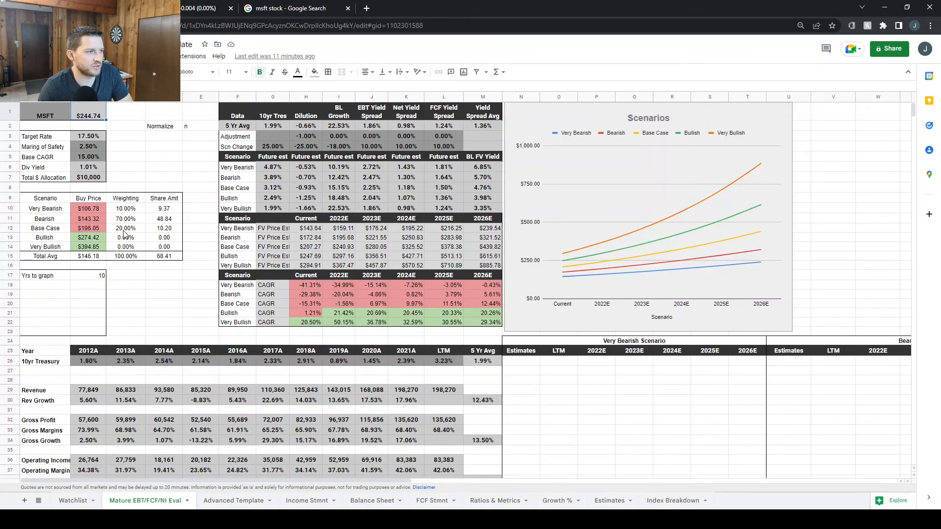
# Inspect the scenario weighting cells, including the Very Bearish weighting
pyautogui.click(93, 275)
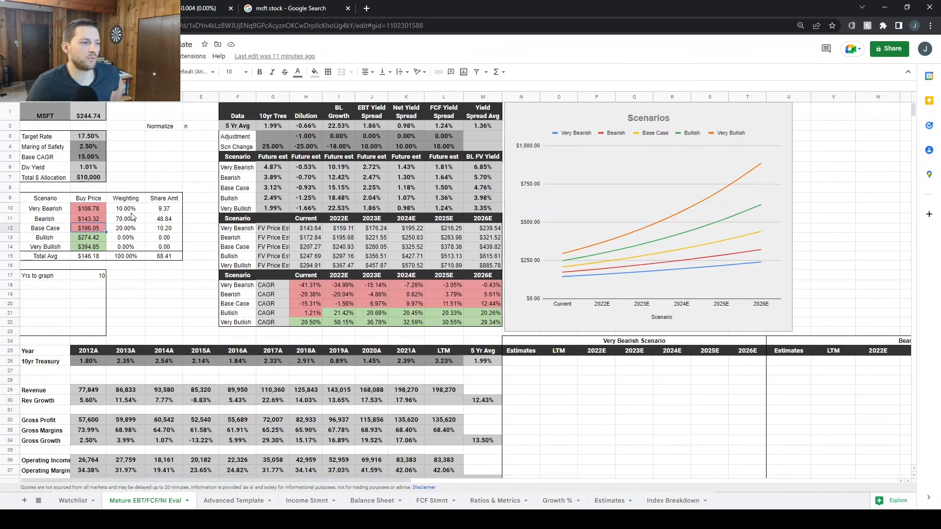
pyautogui.click(125, 228)
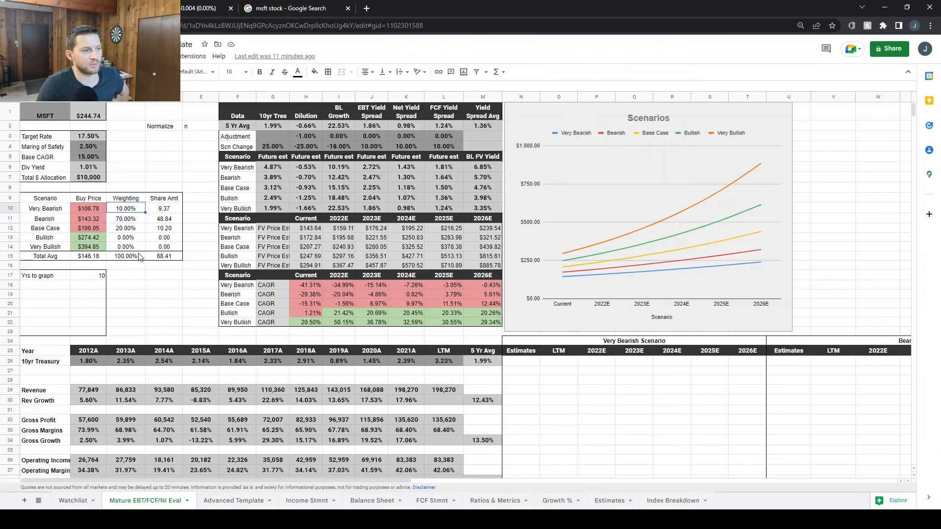
pyautogui.moveTo(237, 229)
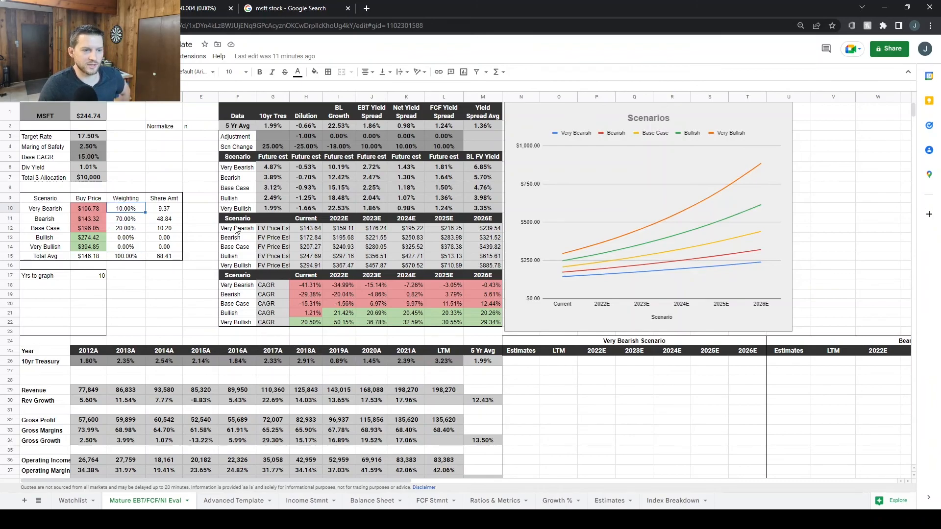